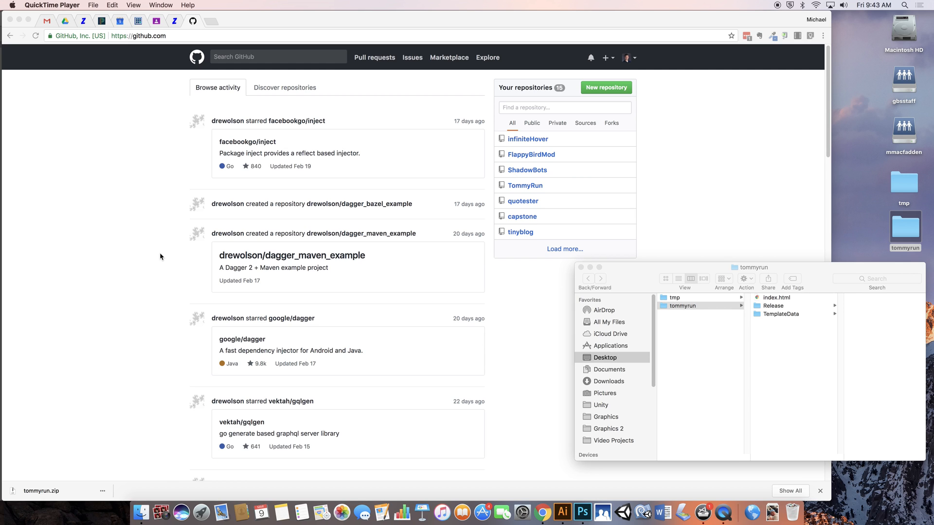
pyautogui.moveTo(472, 128)
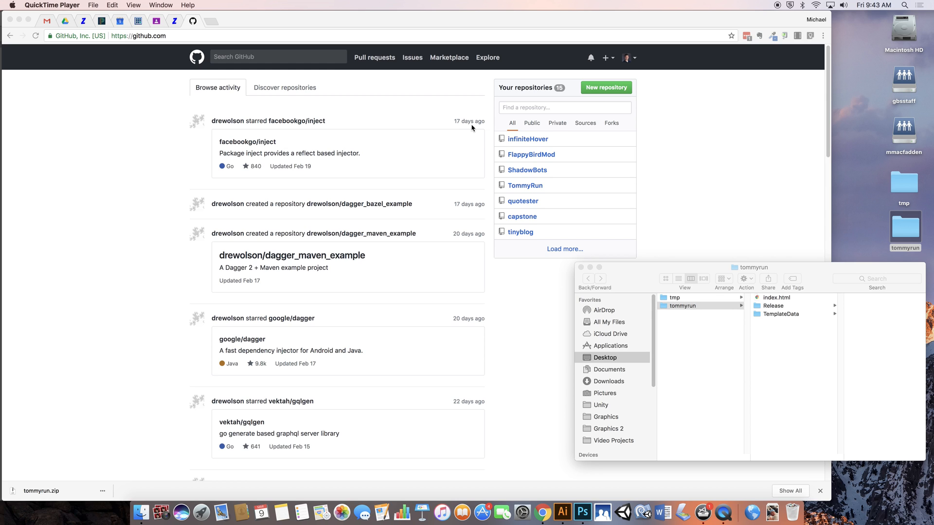
pyautogui.moveTo(521, 117)
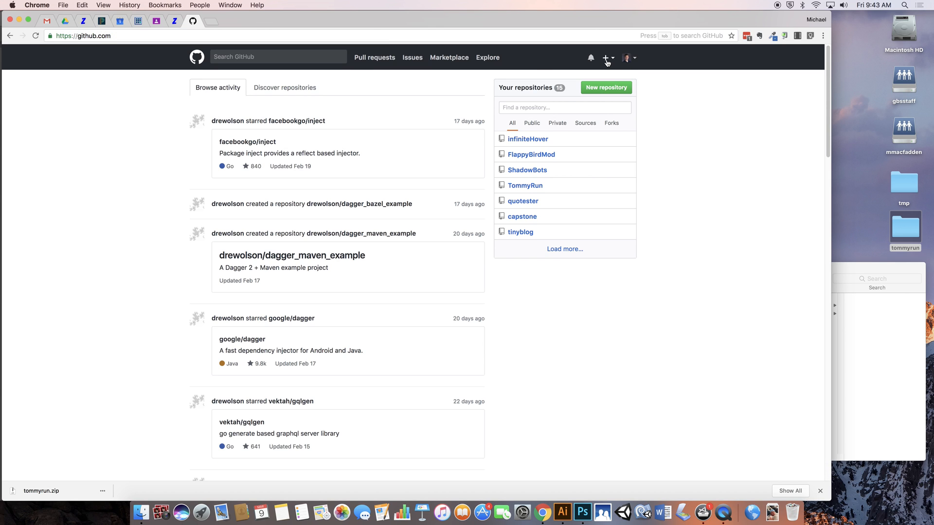
# Step: Fill the new-repository form with the name tommyrun2 and README initialization ticked
pyautogui.click(607, 58)
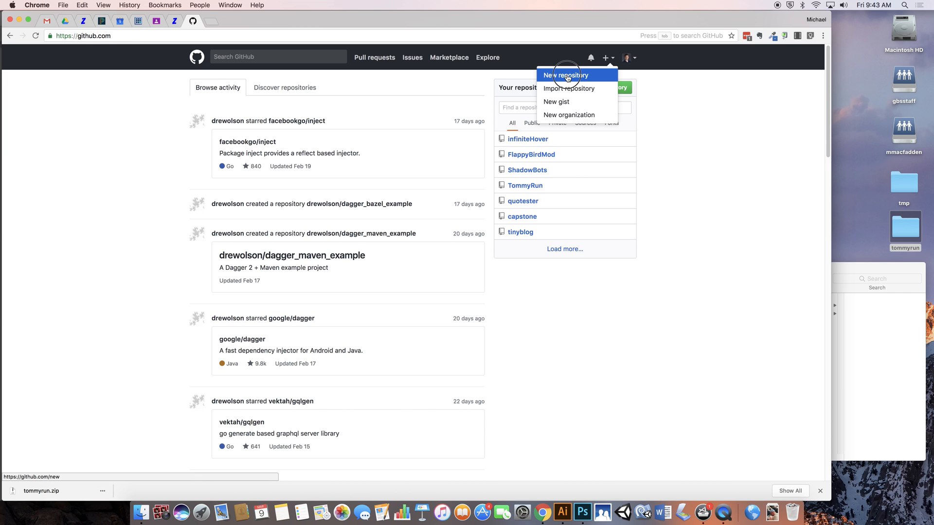
pyautogui.click(565, 75)
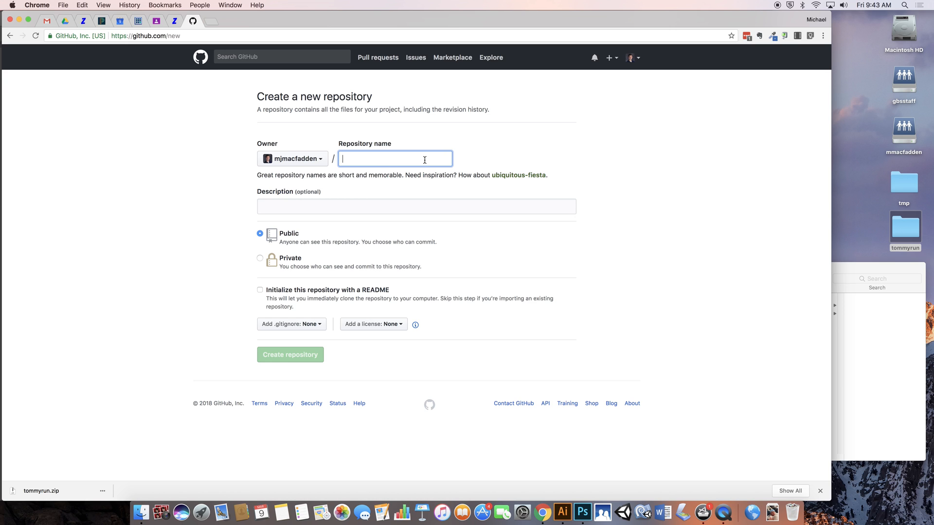
pyautogui.moveTo(436, 159)
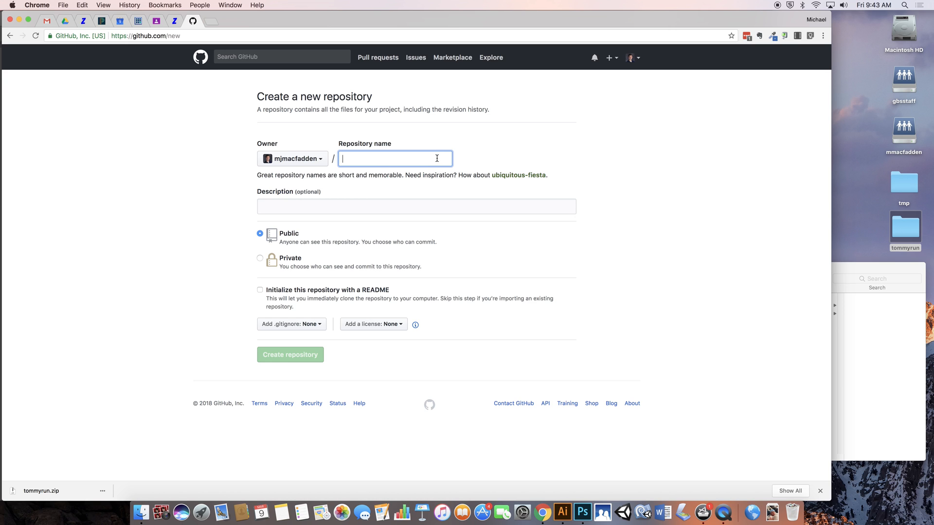
pyautogui.write('tommyrun')
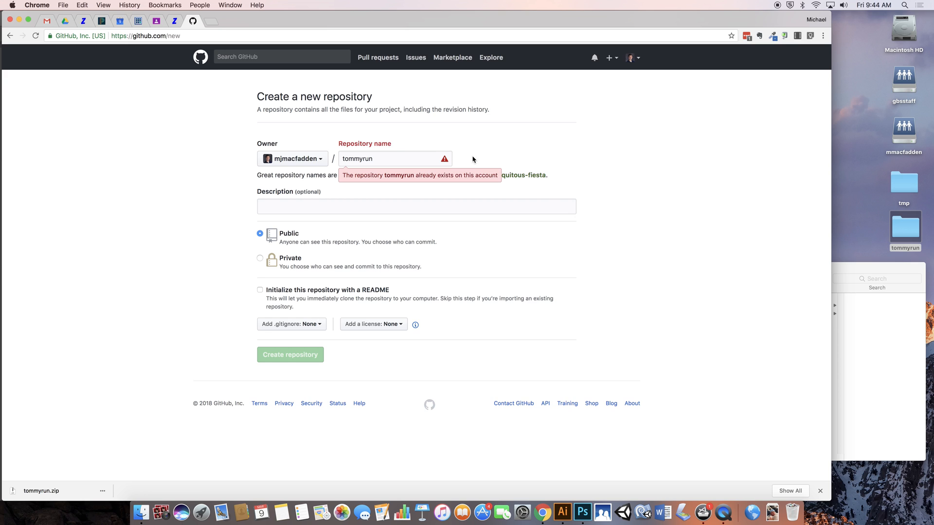
pyautogui.click(393, 159)
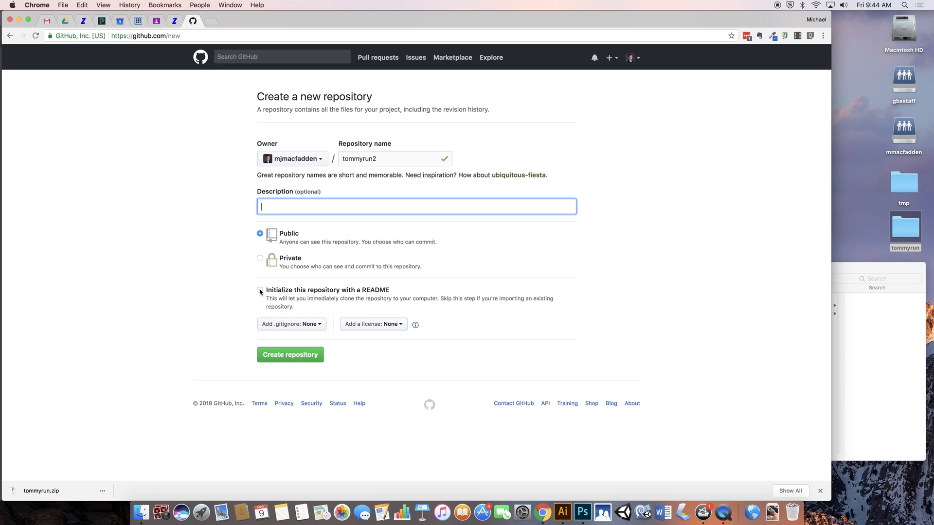
pyautogui.click(260, 292)
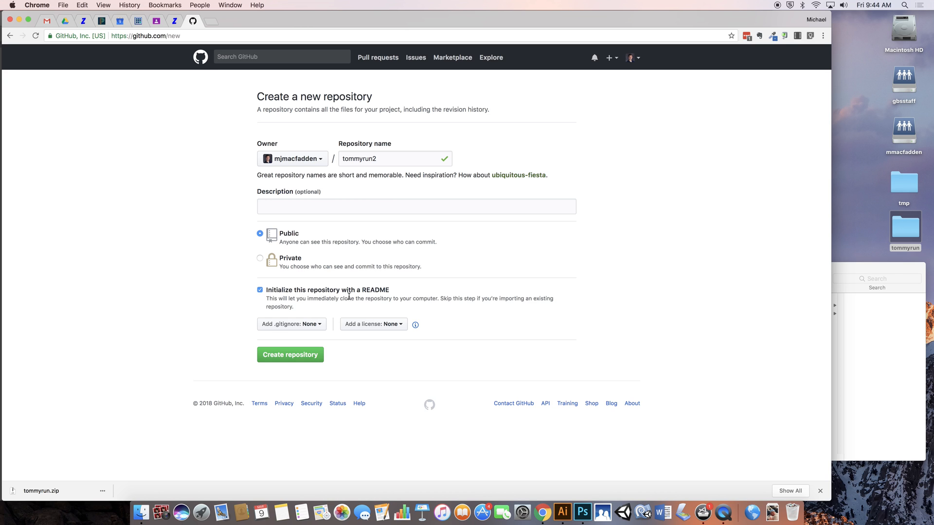
pyautogui.moveTo(449, 325)
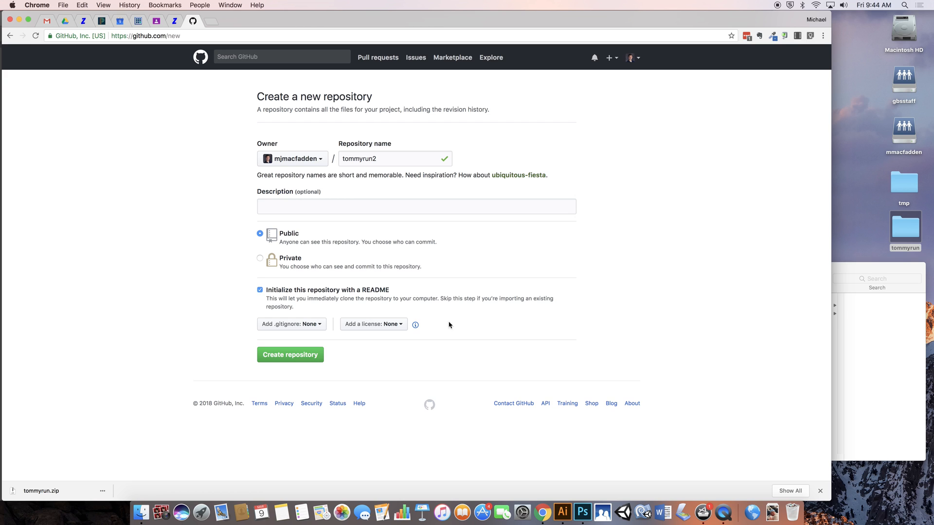
pyautogui.moveTo(367, 331)
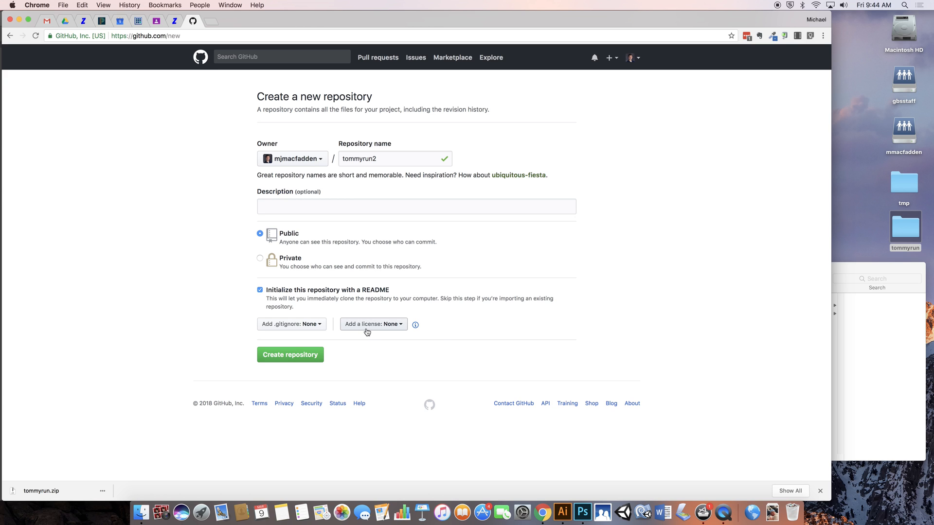
pyautogui.moveTo(291, 324)
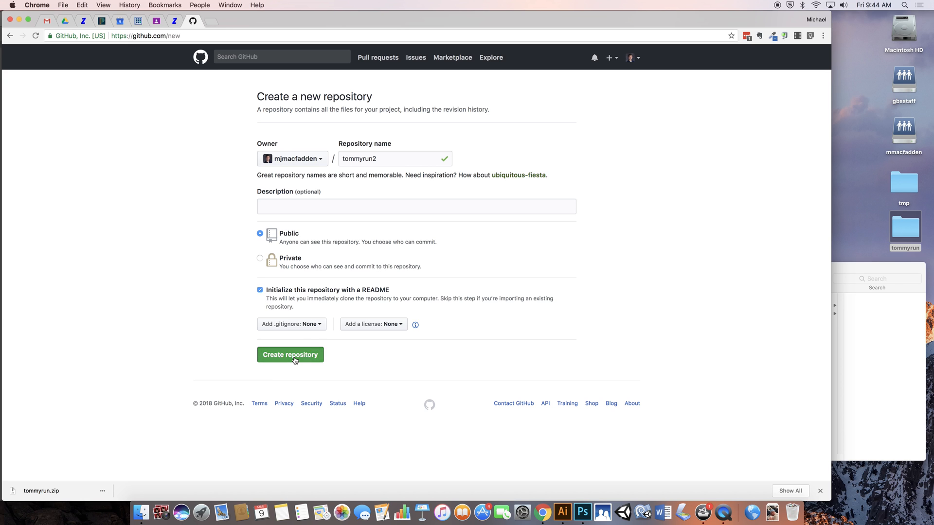
# Step: Create the tommyrun2 repository, view its README.md, and return to the repository overview
pyautogui.click(290, 355)
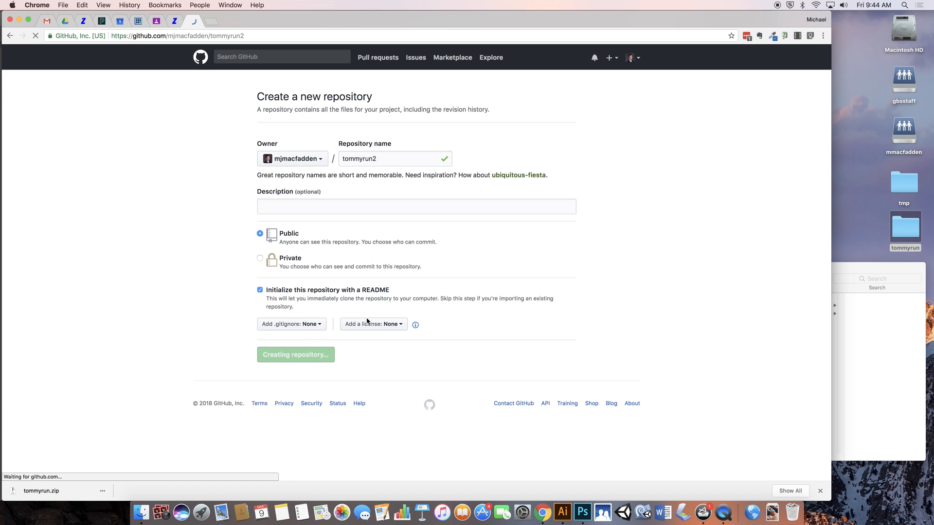
pyautogui.click(296, 354)
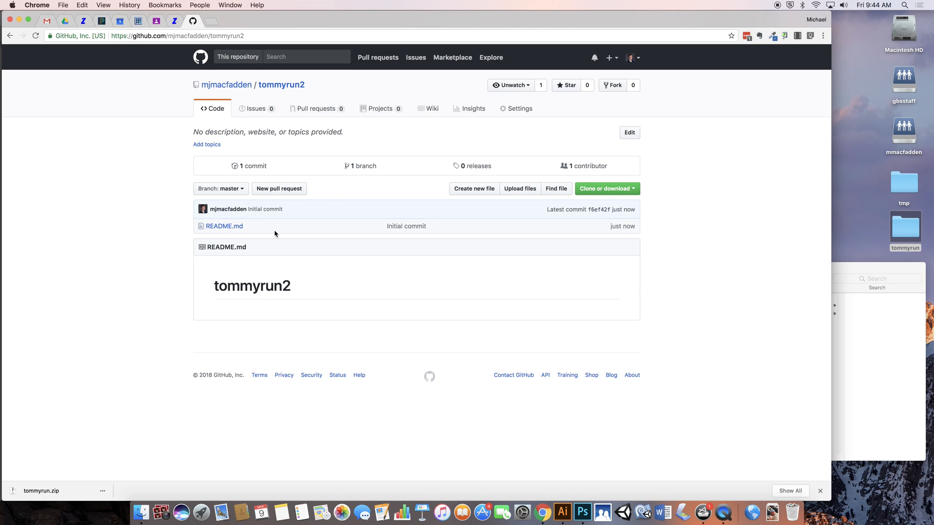
pyautogui.click(224, 226)
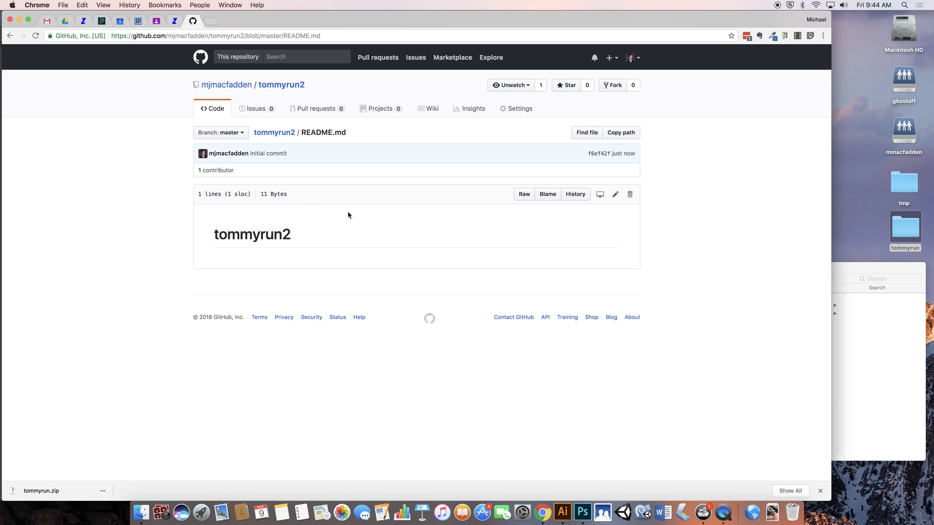
pyautogui.click(215, 108)
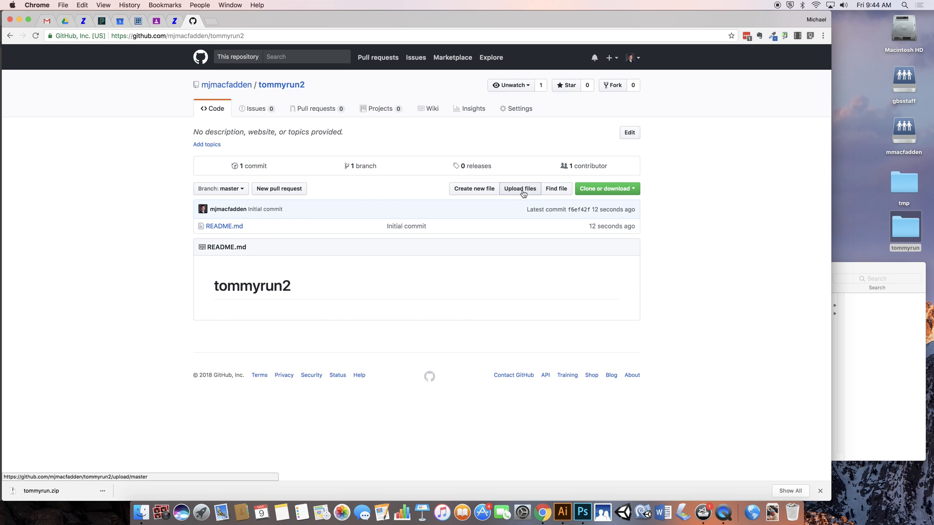
# Step: Queue index.html, Release and TemplateData from the tommyrun build for upload
pyautogui.click(520, 188)
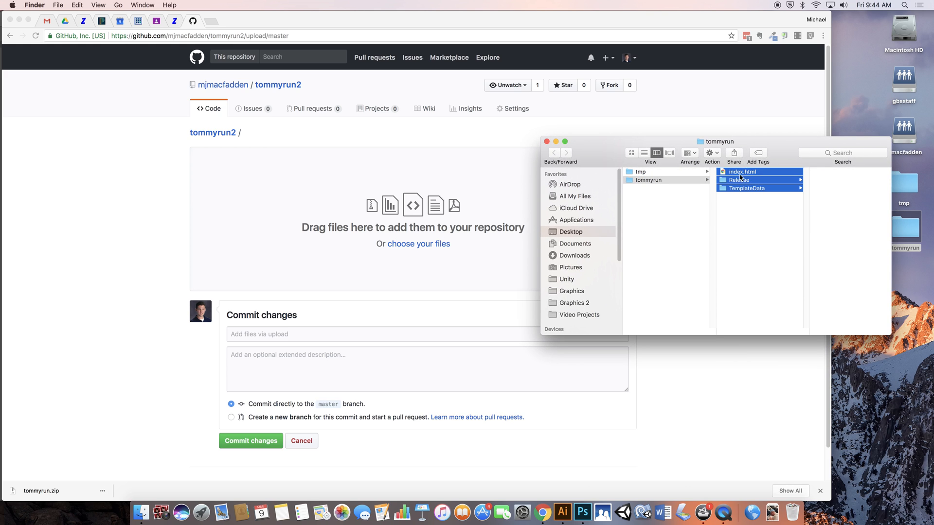
pyautogui.moveTo(743, 176)
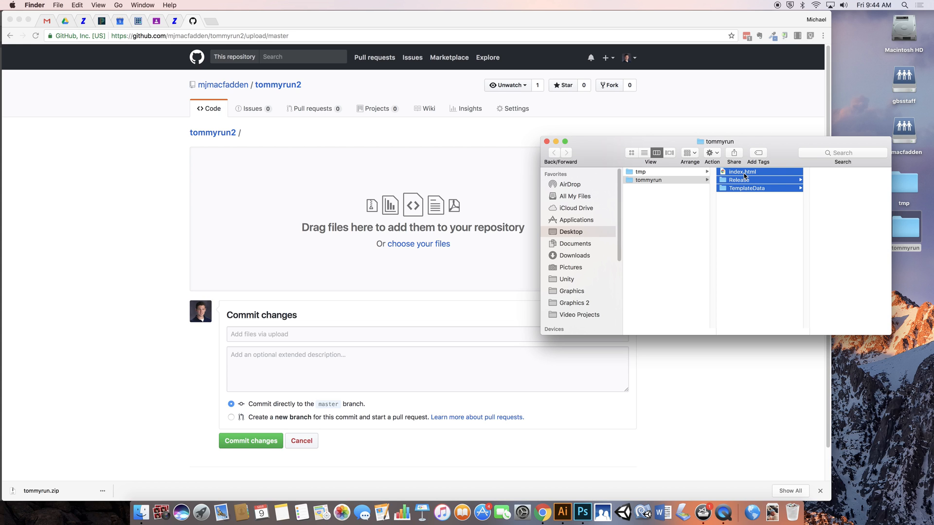
pyautogui.moveTo(650, 185)
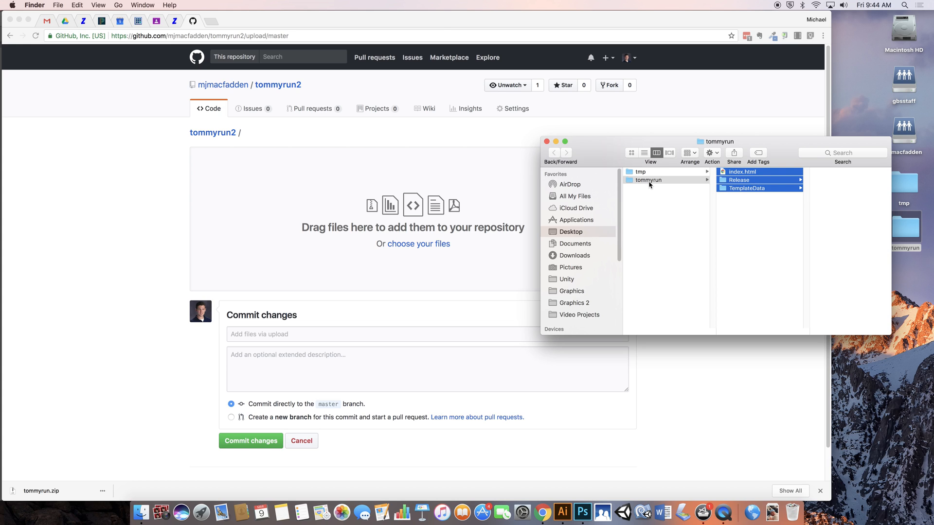
pyautogui.moveTo(343, 105)
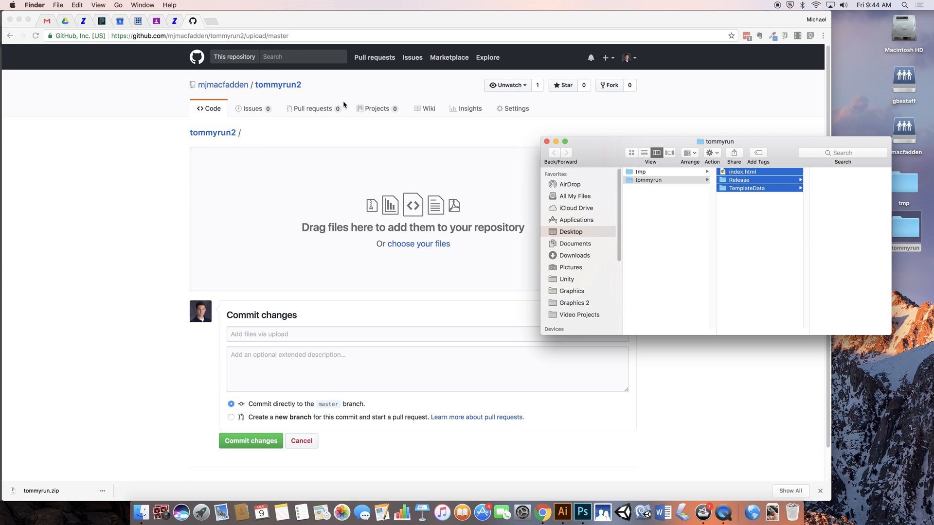
pyautogui.moveTo(738, 178); pyautogui.dragTo(384, 221)
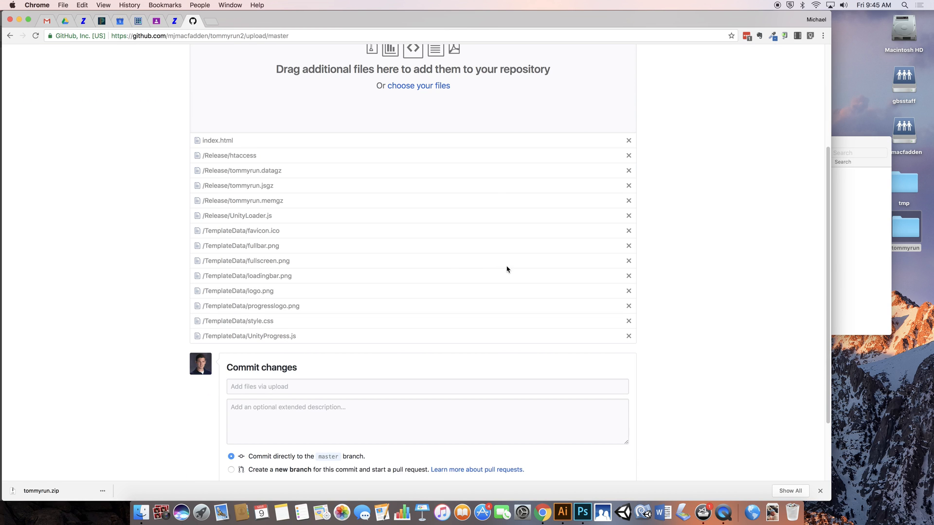
pyautogui.scroll(-3)
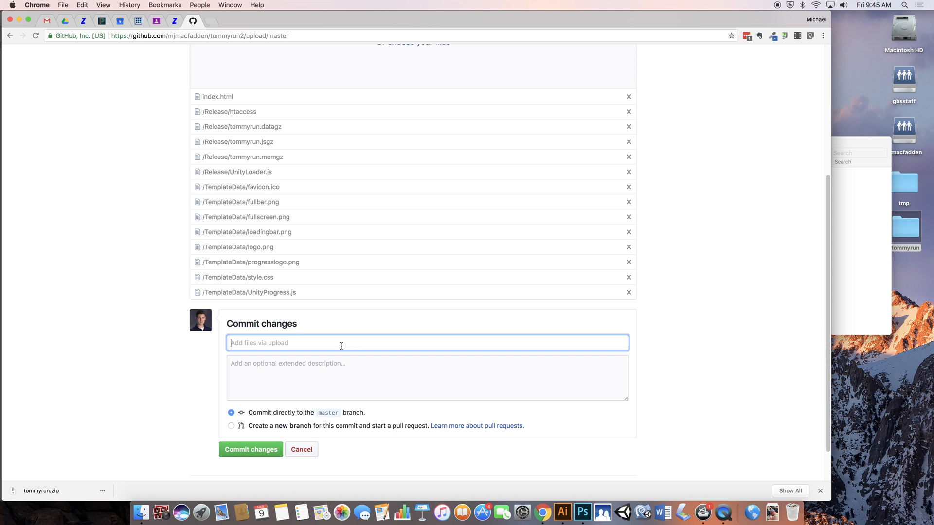
# Step: Commit the queued tommyrun game files with the message 'First Upload'
pyautogui.write('First Upload')
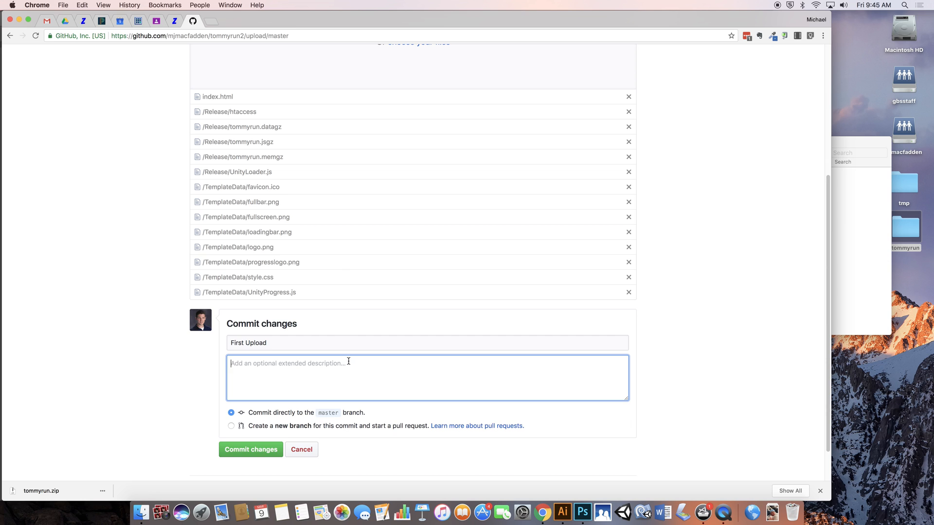
pyautogui.click(250, 449)
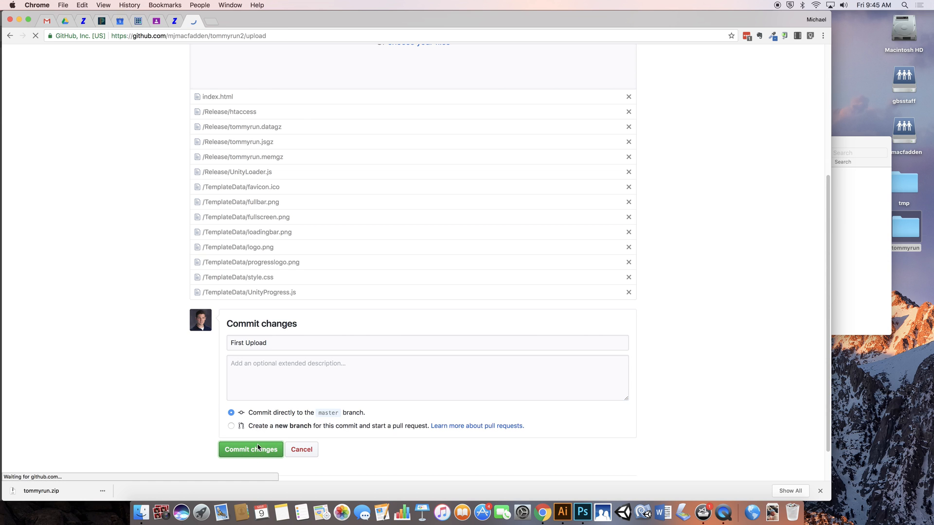
pyautogui.click(250, 448)
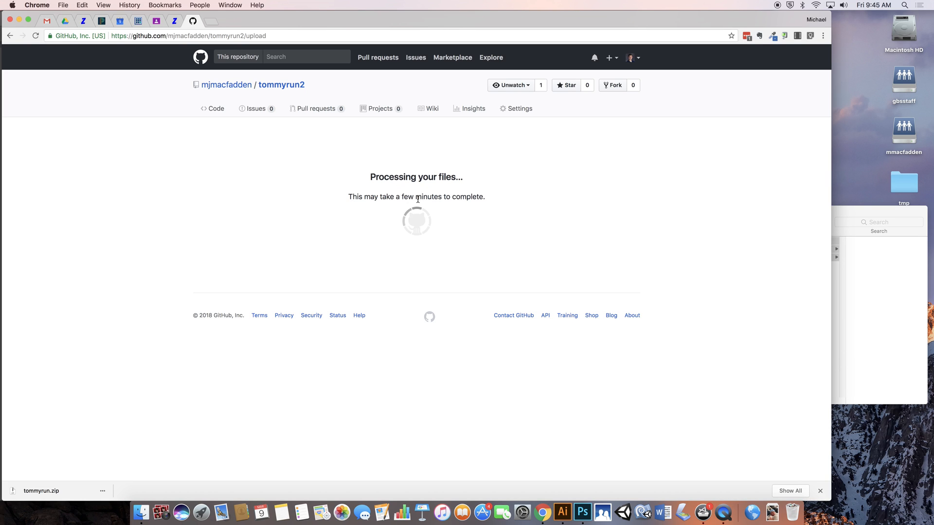
pyautogui.moveTo(519, 108)
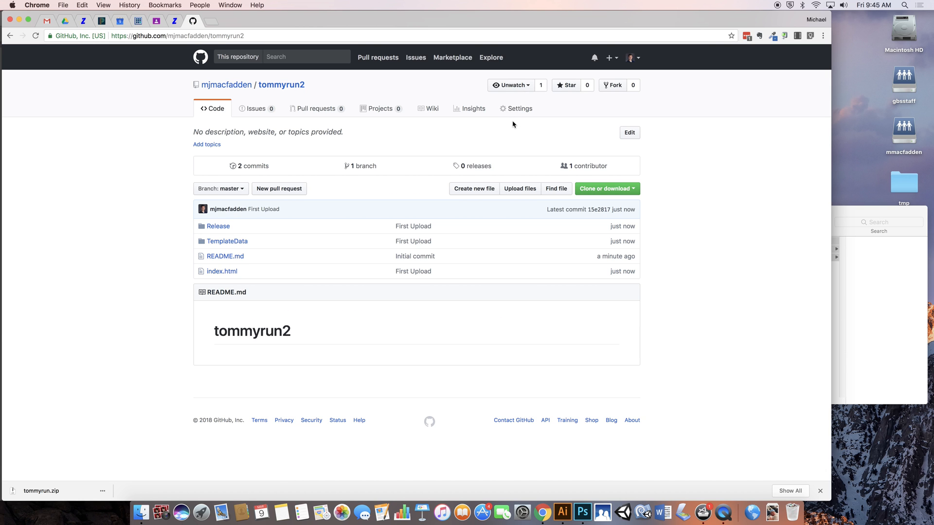
# Step: Set GitHub Pages source to master branch, save, and open mjmacfadden.github.io/tommyrun2
pyautogui.click(515, 108)
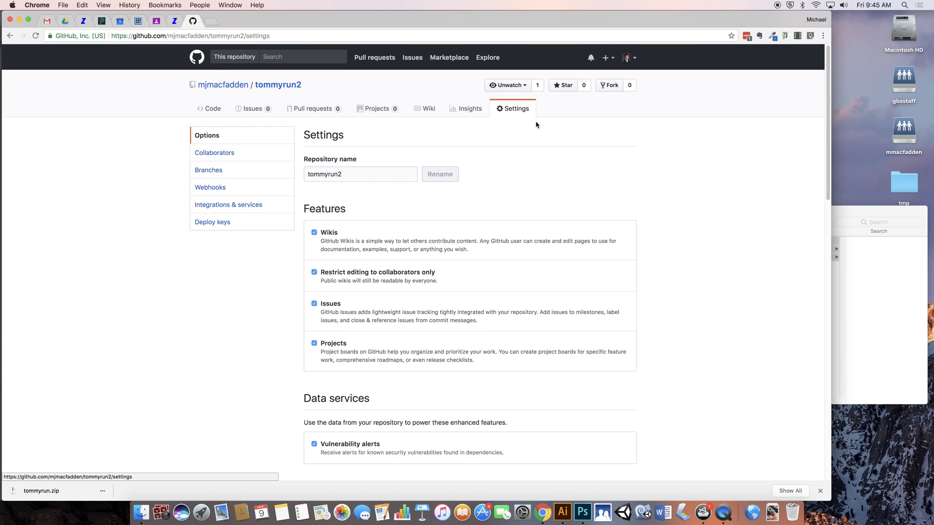
pyautogui.scroll(-3)
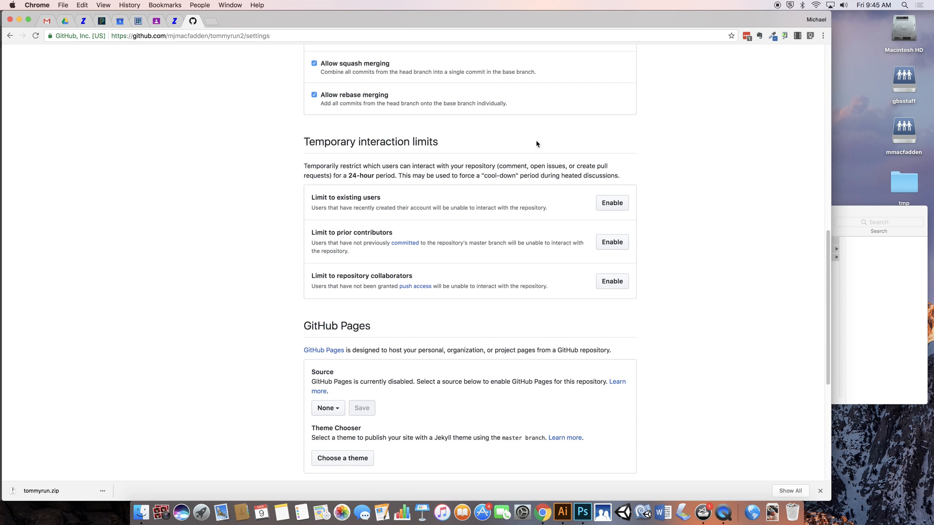
pyautogui.scroll(-3)
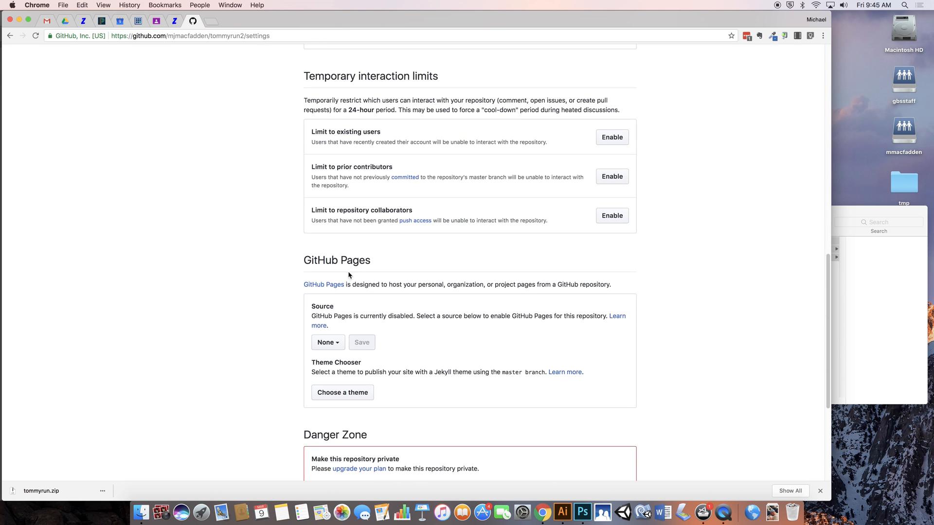
pyautogui.scroll(-3)
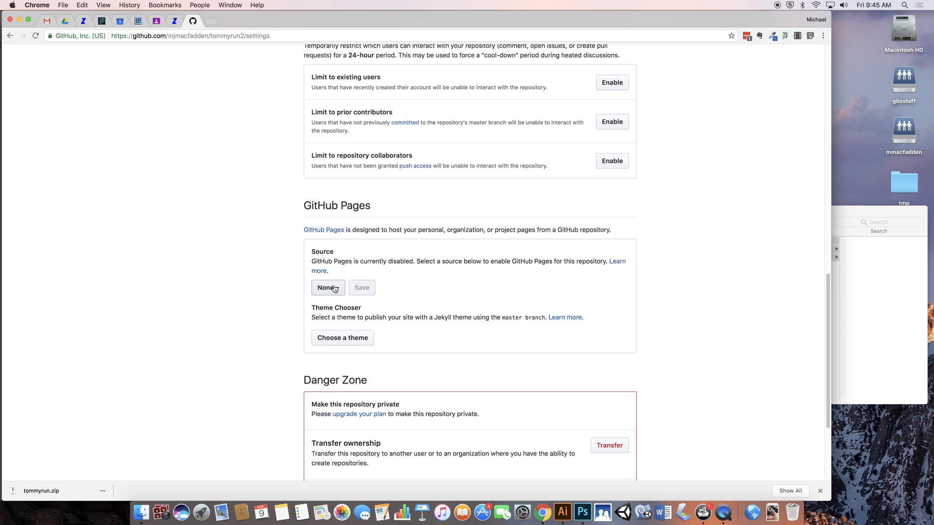
pyautogui.click(326, 287)
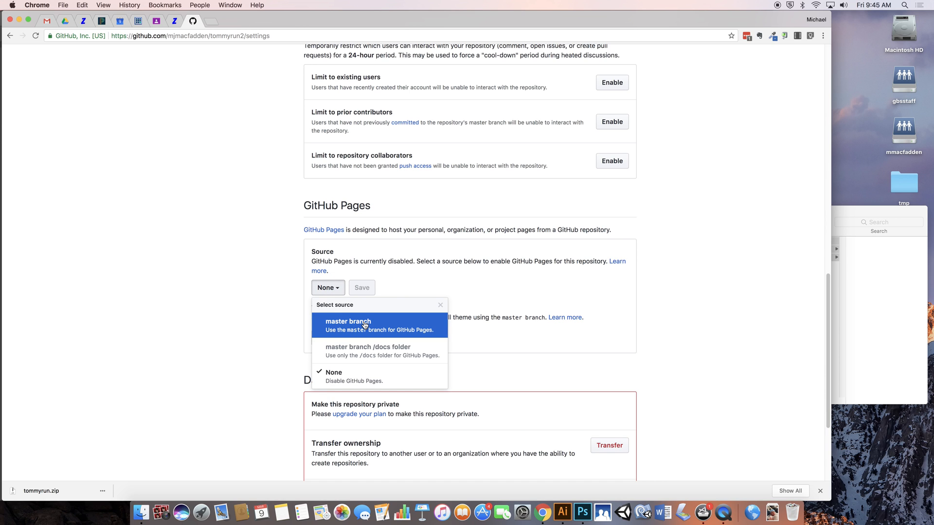
pyautogui.click(347, 321)
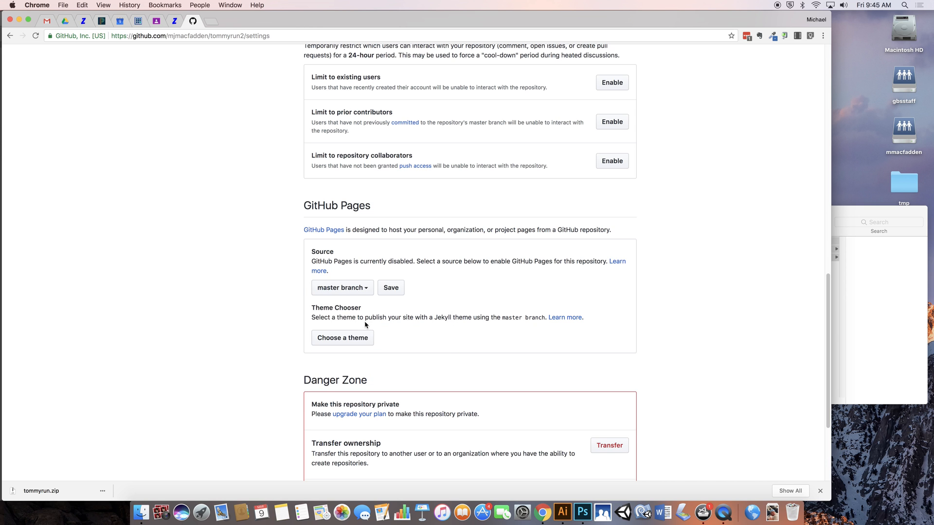
pyautogui.click(390, 287)
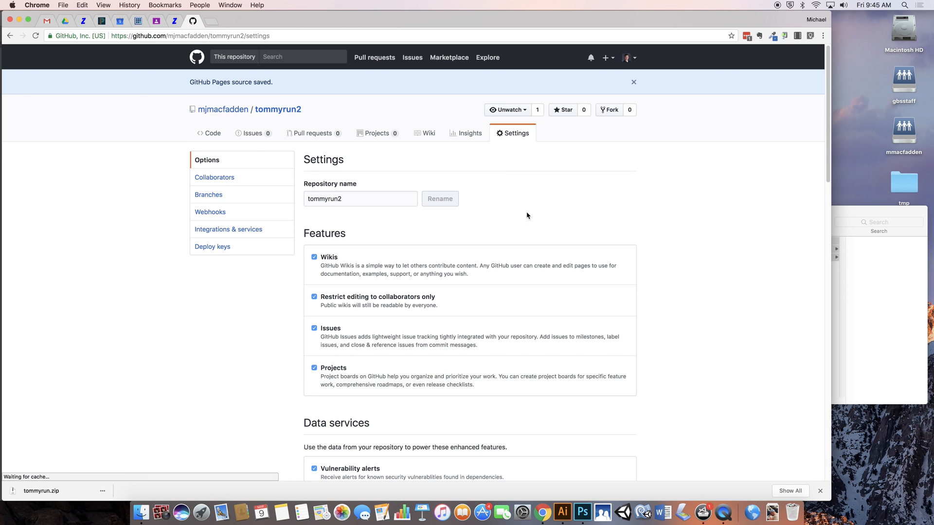
pyautogui.scroll(-3)
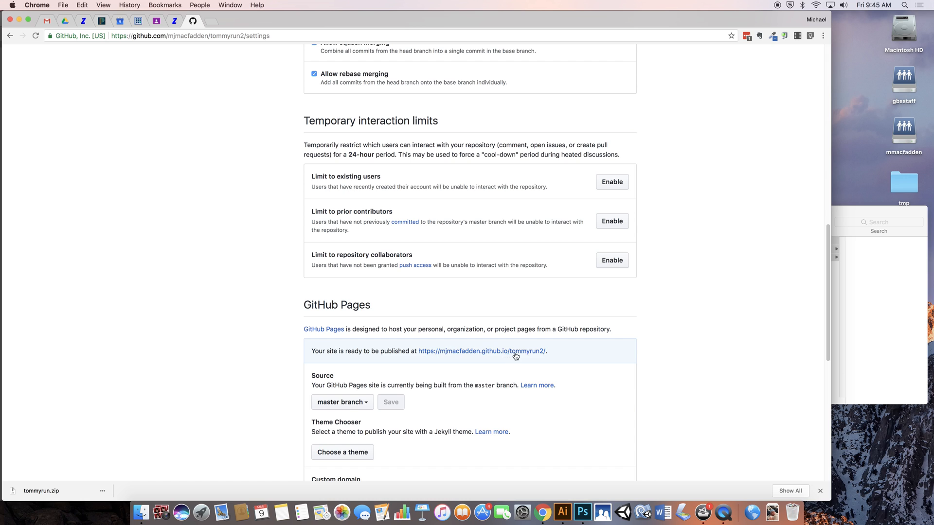
pyautogui.click(481, 350)
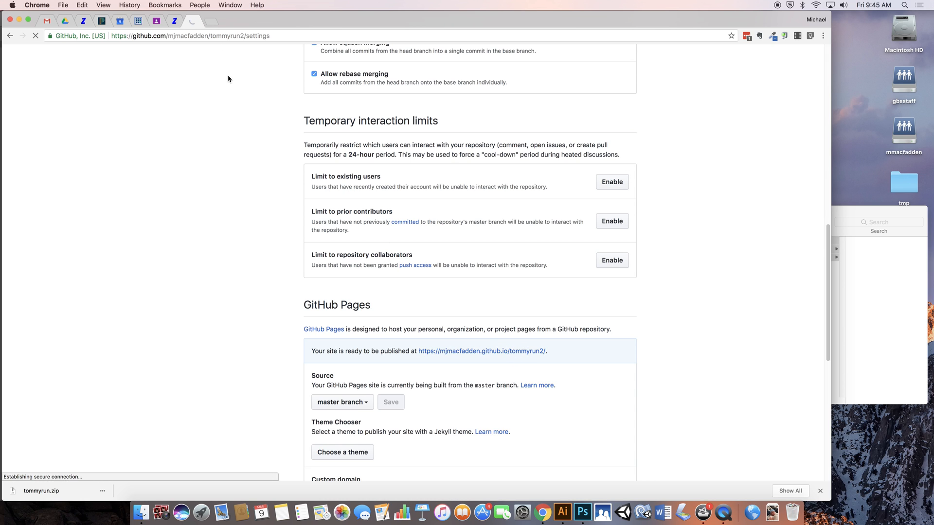
# Step: Load the tommyrun2 site's index.html to play SuperZombieRunner
pyautogui.click(481, 350)
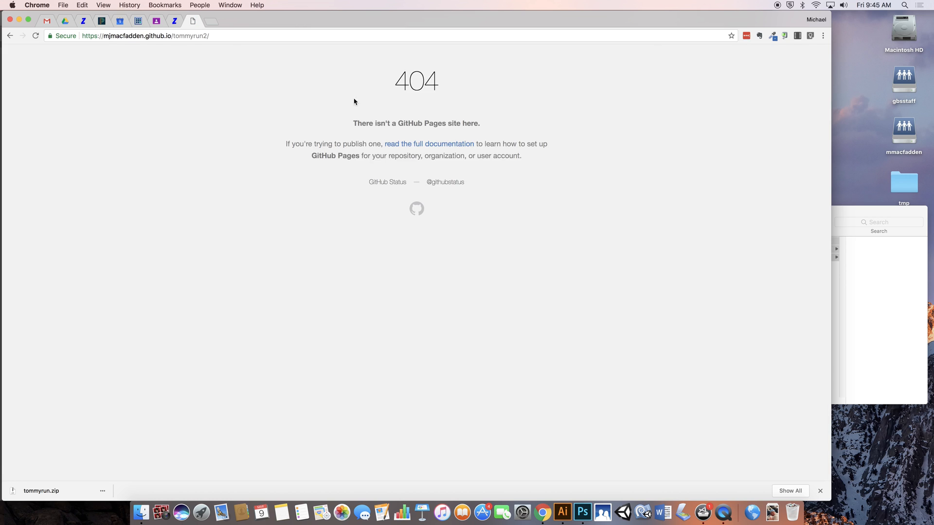
pyautogui.click(241, 36)
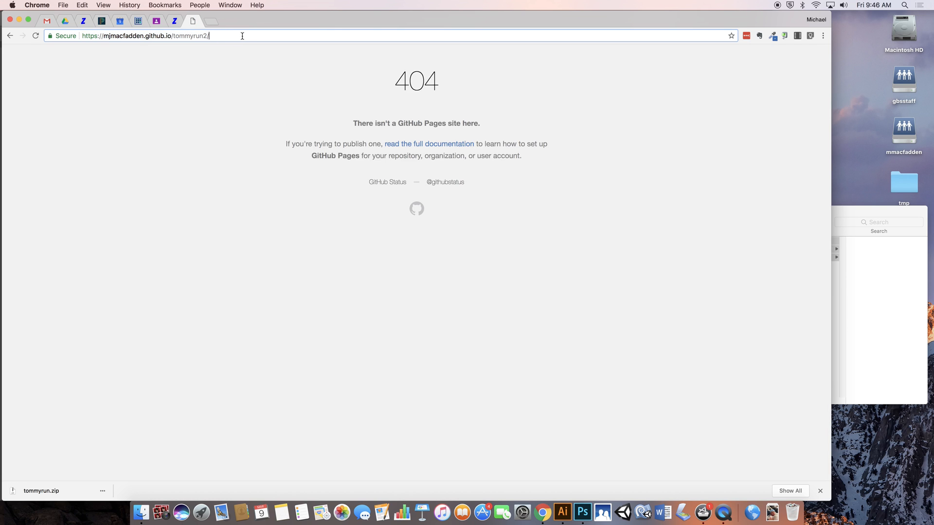
pyautogui.write('index.html')
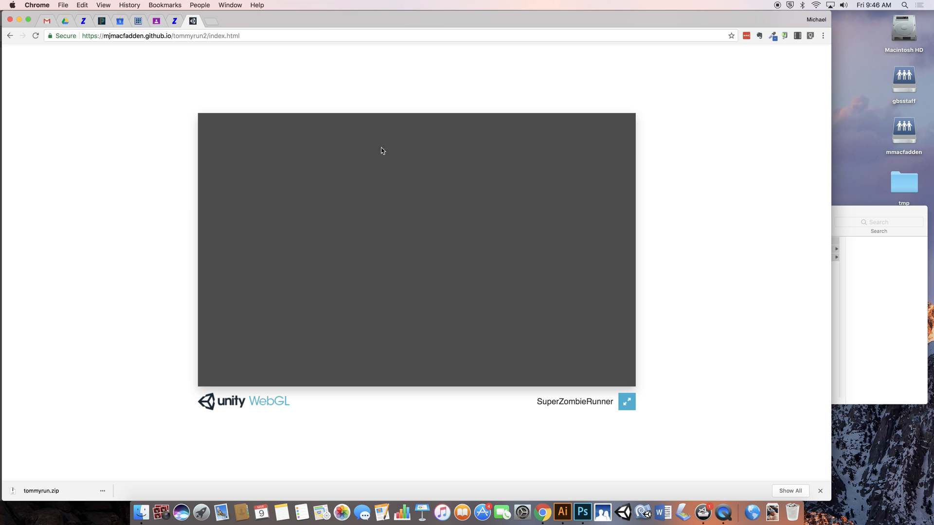
pyautogui.moveTo(385, 187)
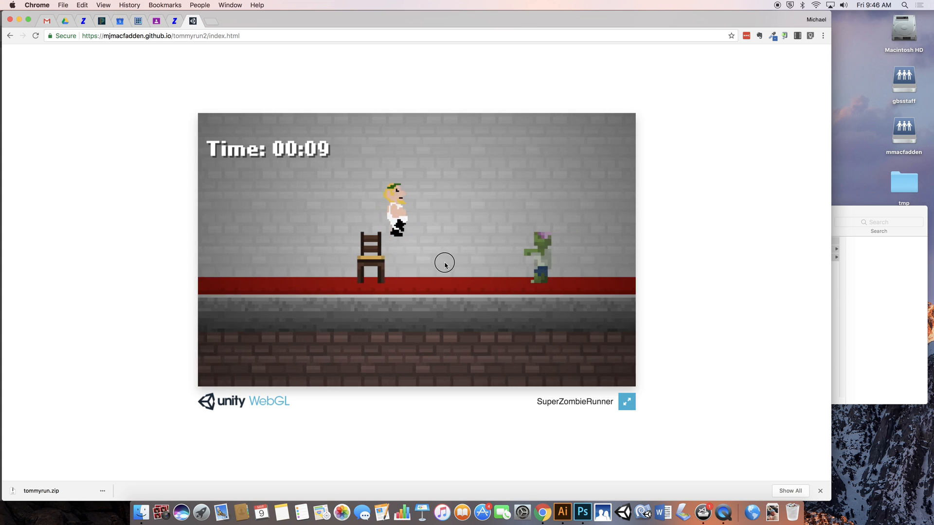
# Step: Zip the flappybird folder into flappybird.zip and start downloading the archive
pyautogui.click(10, 35)
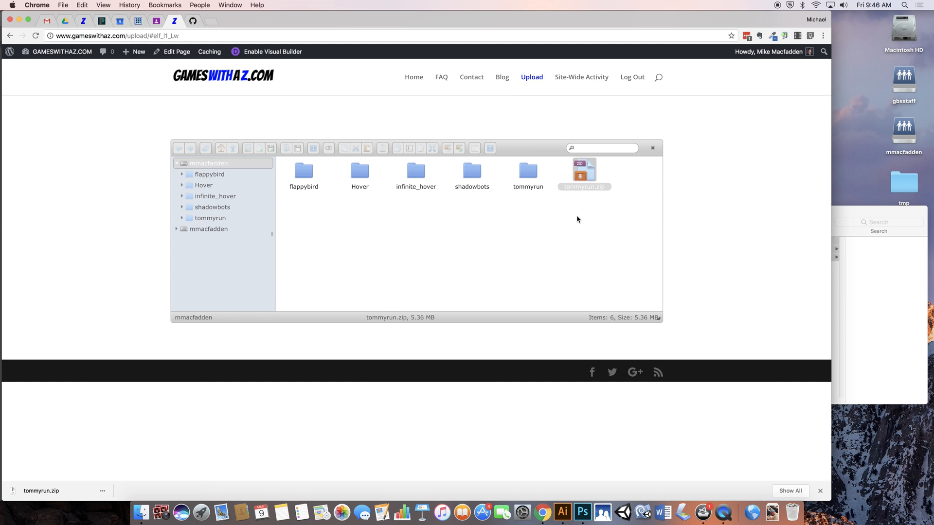
pyautogui.click(527, 172)
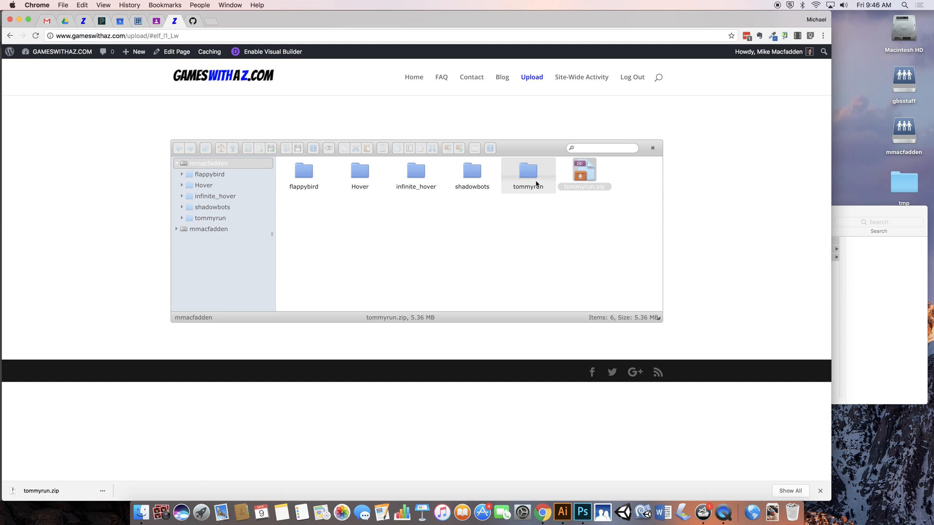
pyautogui.click(304, 173)
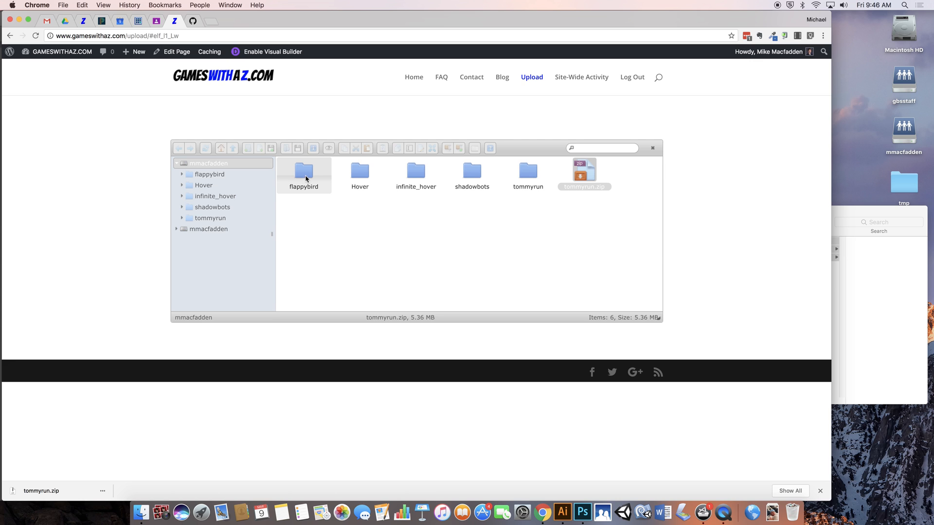
pyautogui.rightClick(304, 173)
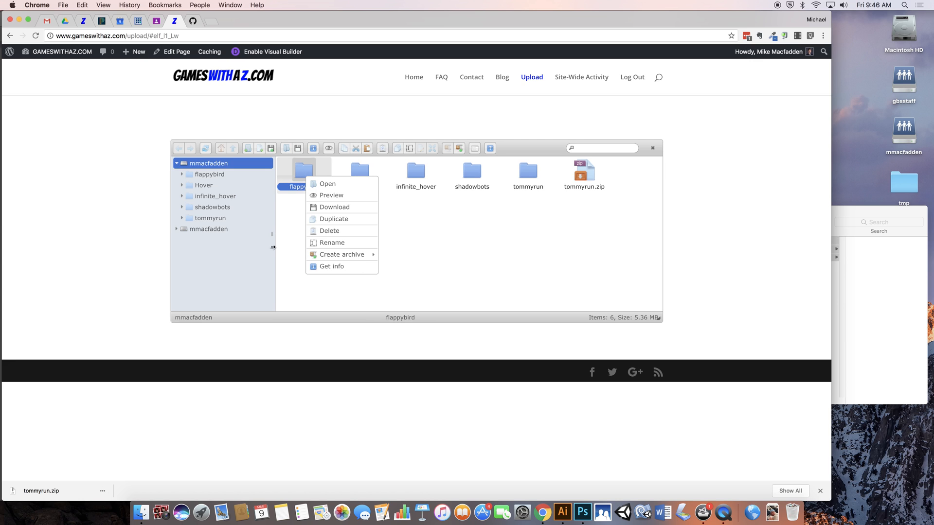
pyautogui.moveTo(341, 254)
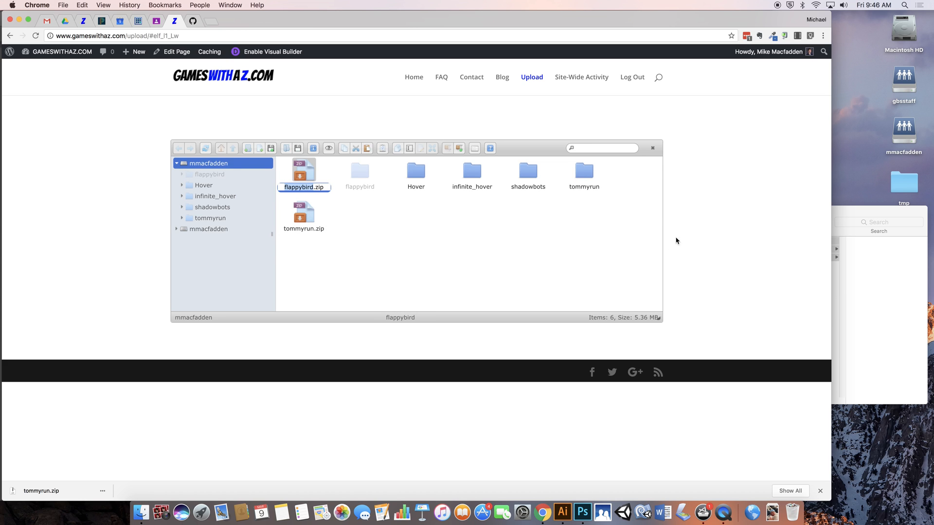
pyautogui.moveTo(375, 227)
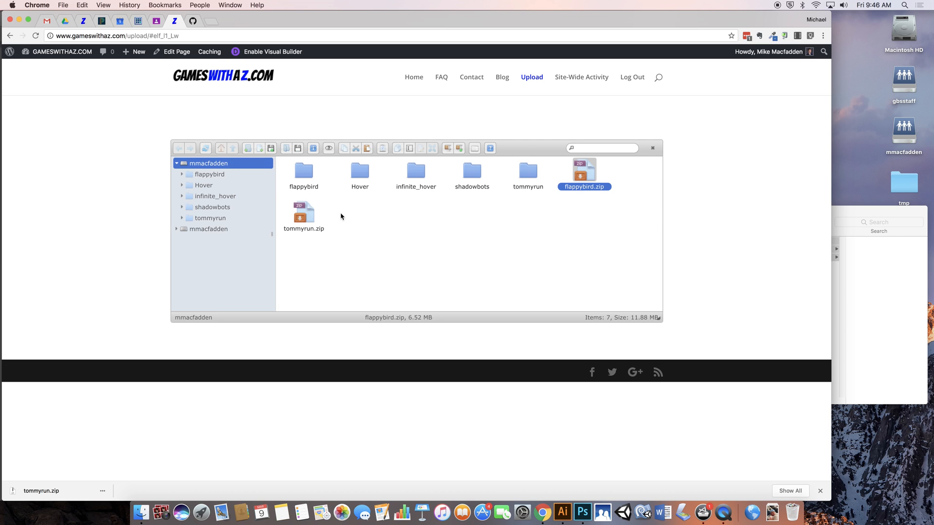
pyautogui.rightClick(583, 173)
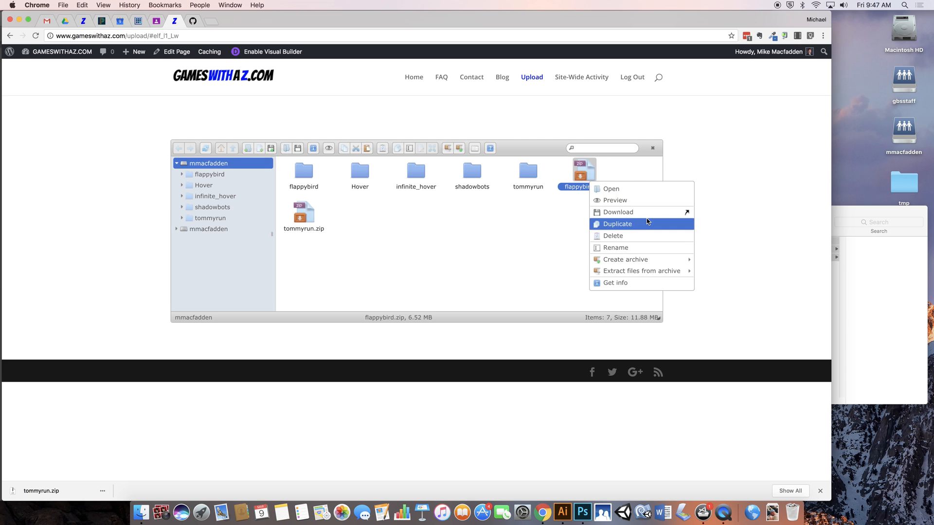
pyautogui.moveTo(618, 212)
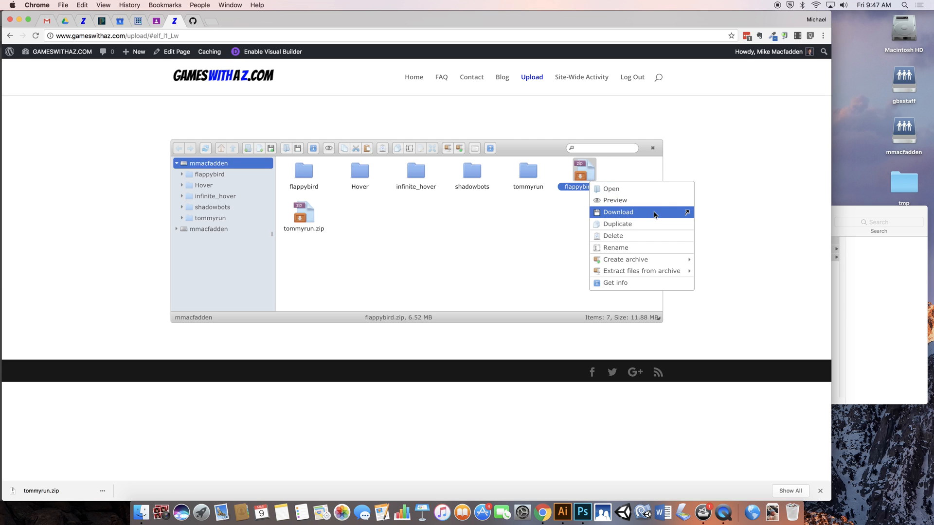
pyautogui.click(618, 212)
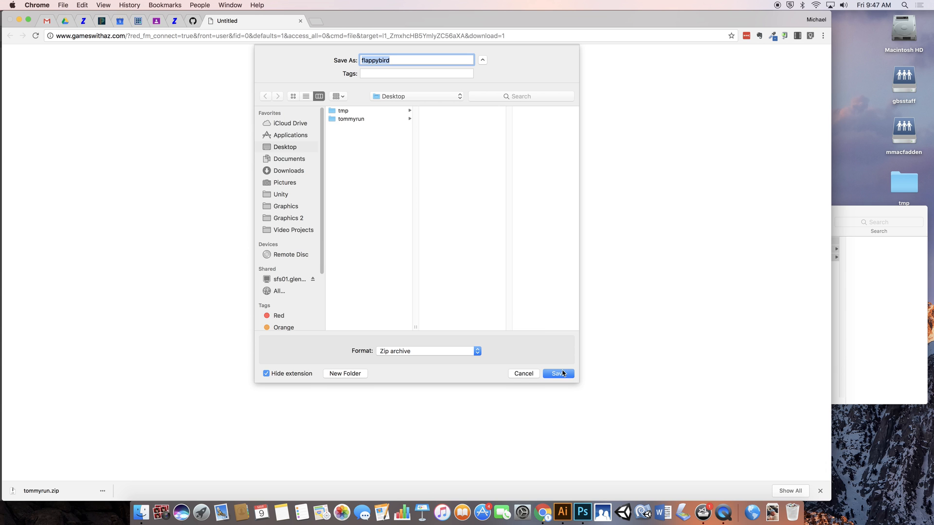
# Step: Save flappybird.zip to the Desktop
pyautogui.click(557, 374)
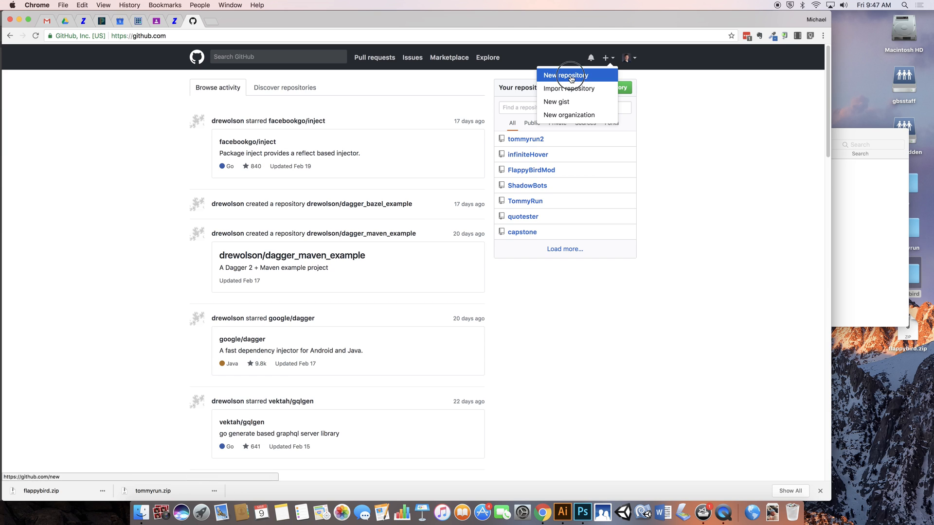
# Step: Create the public repository flappybird2, initialized with a README
pyautogui.click(565, 75)
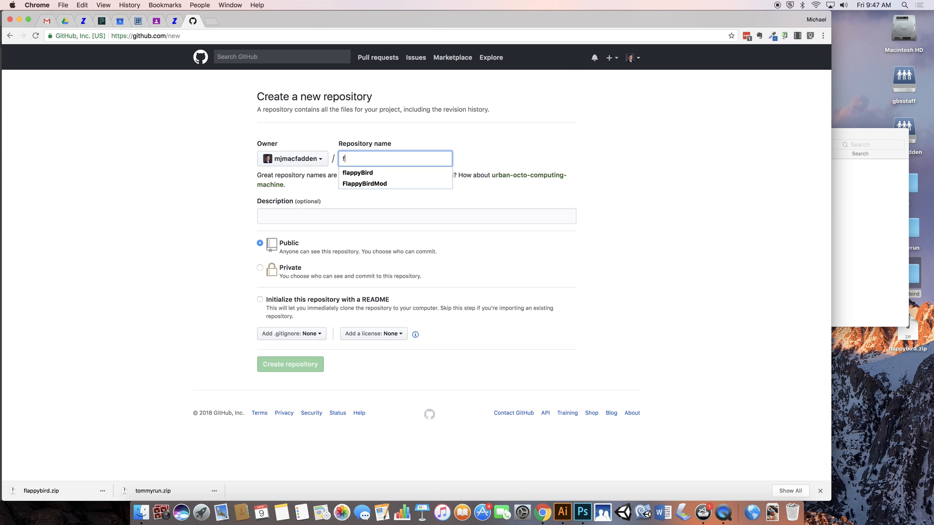
pyautogui.write('lappybird2')
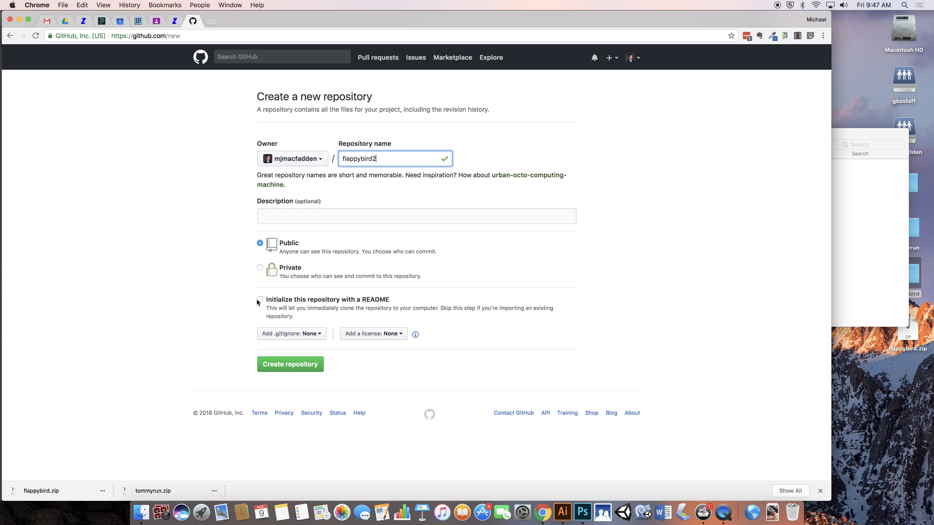
pyautogui.click(260, 299)
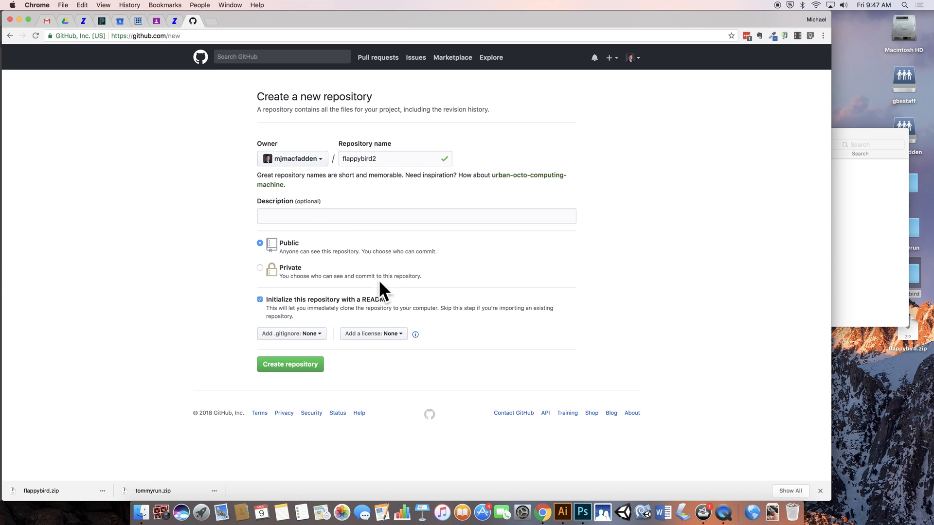
pyautogui.moveTo(291, 364)
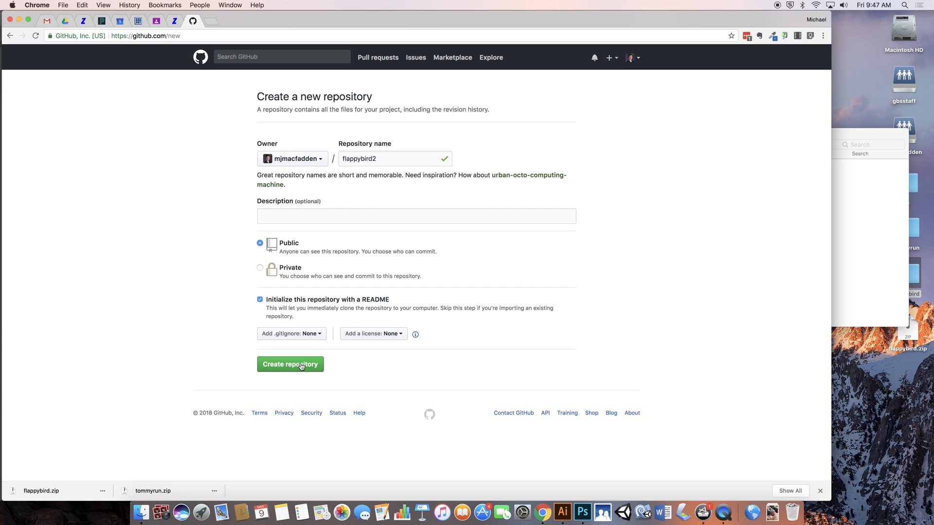
pyautogui.click(290, 363)
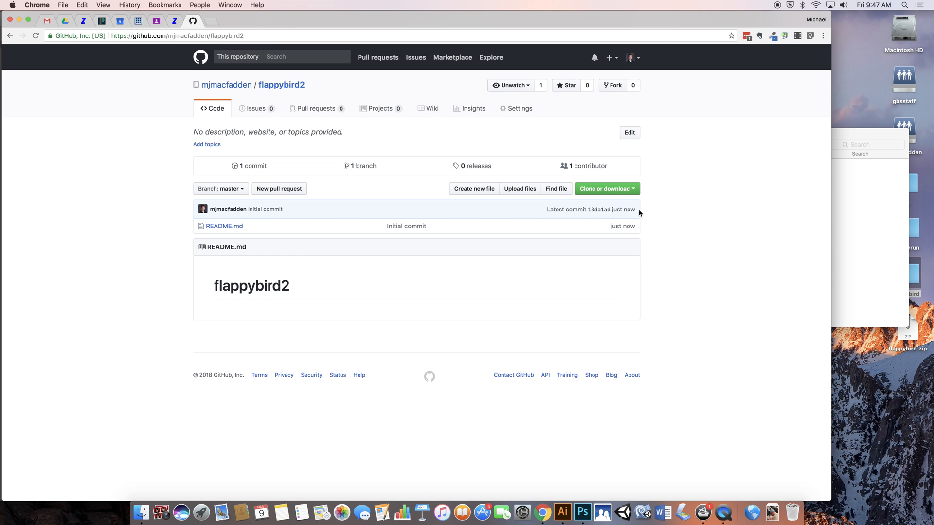
# Step: Upload the game build files to flappybird2, commit as 'First Upload', then open Settings
pyautogui.click(519, 189)
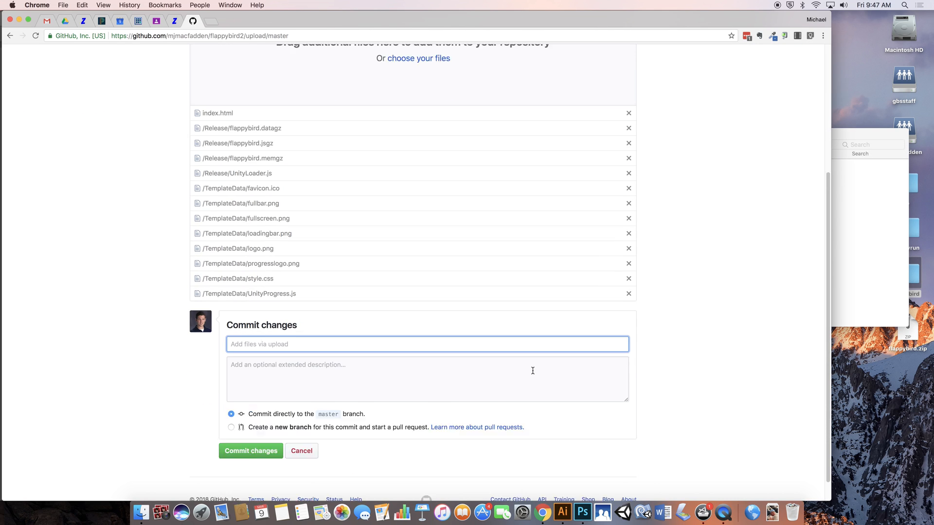
pyautogui.write('First Upl')
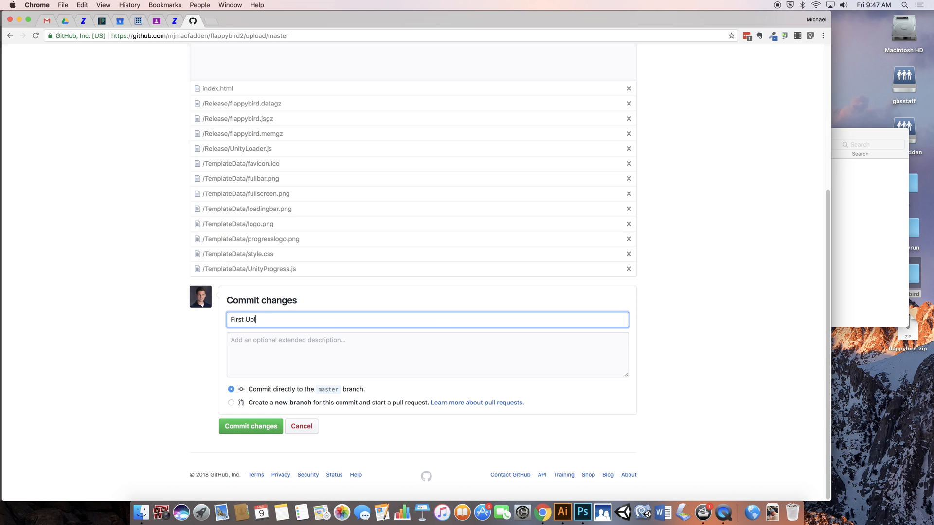
pyautogui.click(250, 426)
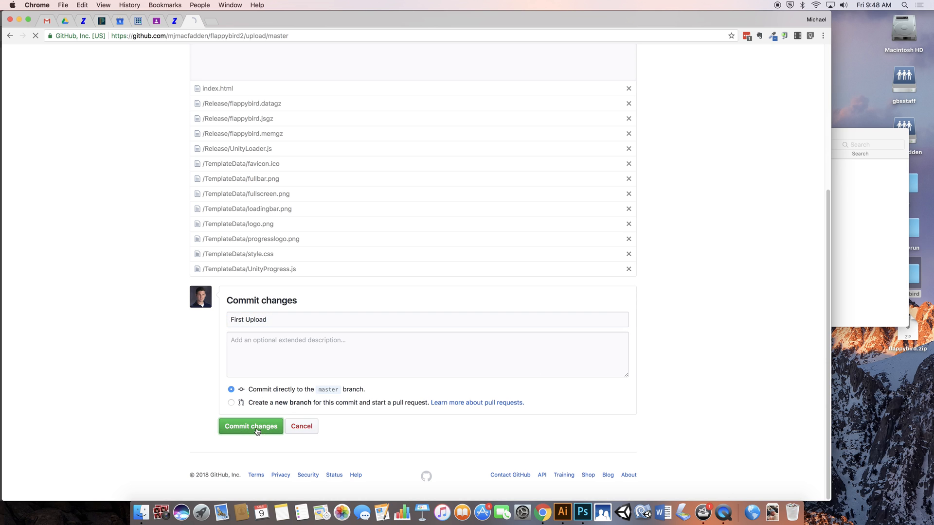
pyautogui.click(250, 426)
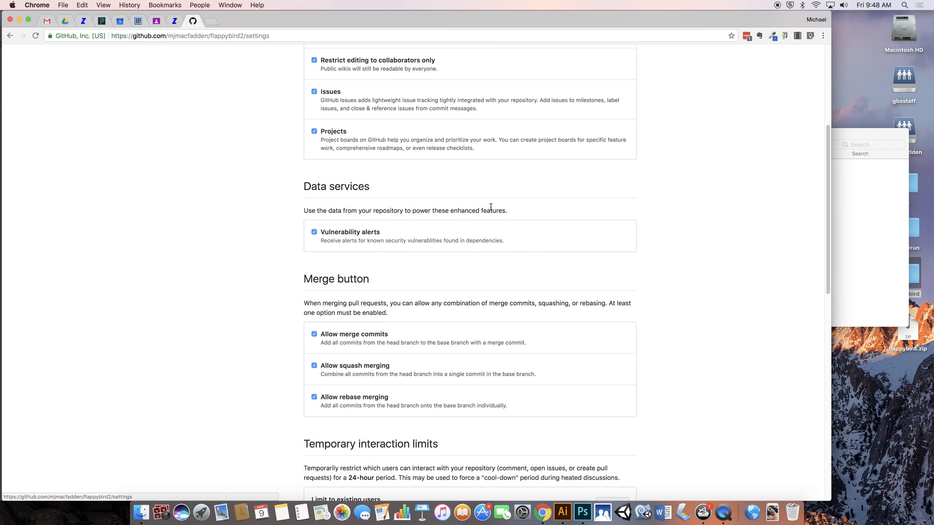
# Step: Build flappybird2's GitHub Pages from the master branch and open the site URL in a new tab
pyautogui.scroll(-3)
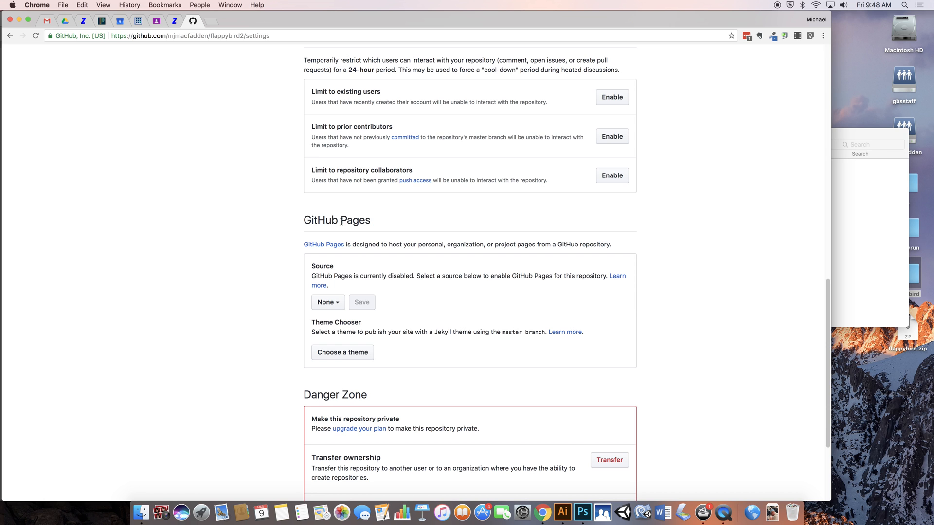
pyautogui.click(327, 302)
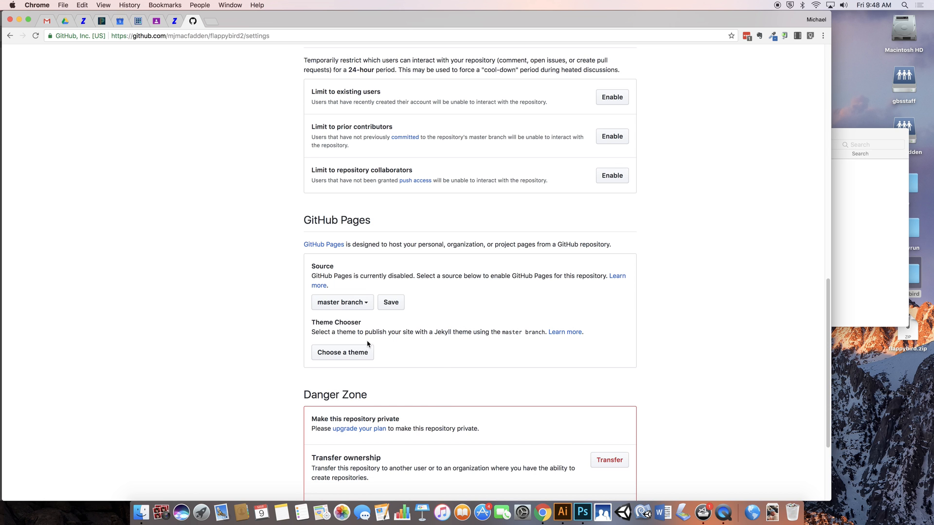
pyautogui.scroll(3)
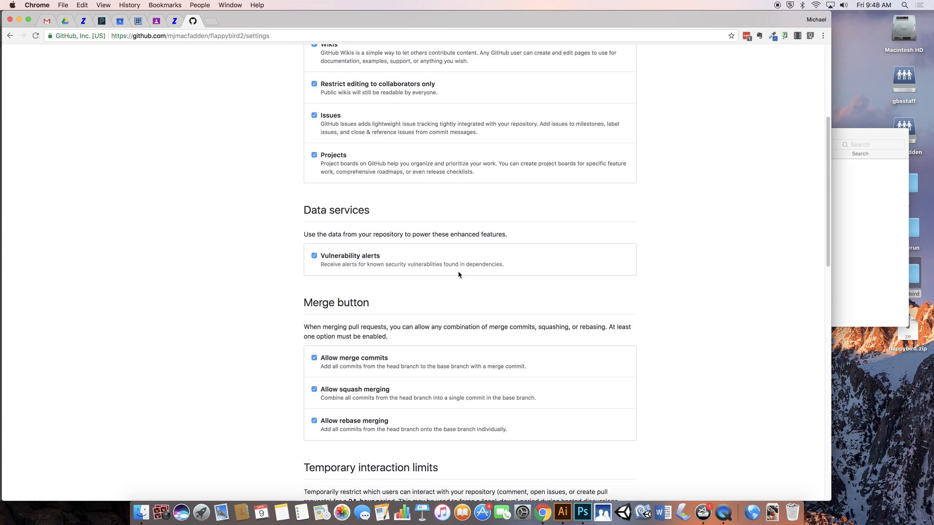
pyautogui.rightClick(477, 233)
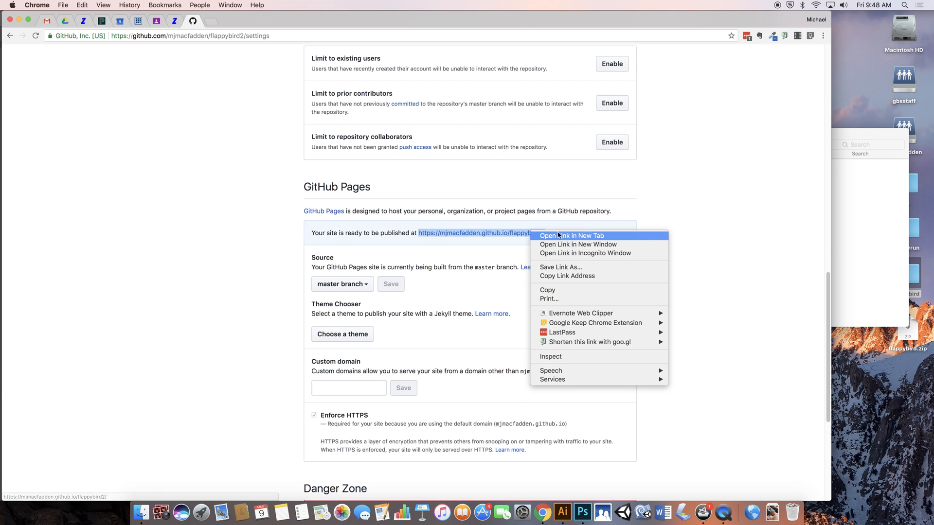
pyautogui.click(570, 235)
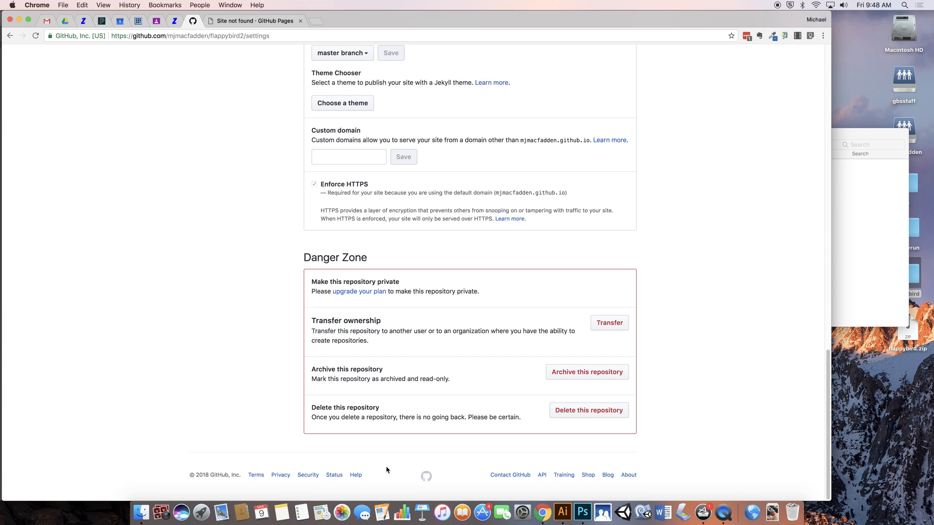
# Step: Open the repository deletion confirmation, select the name flappybird2, and go to the site's tab
pyautogui.click(587, 410)
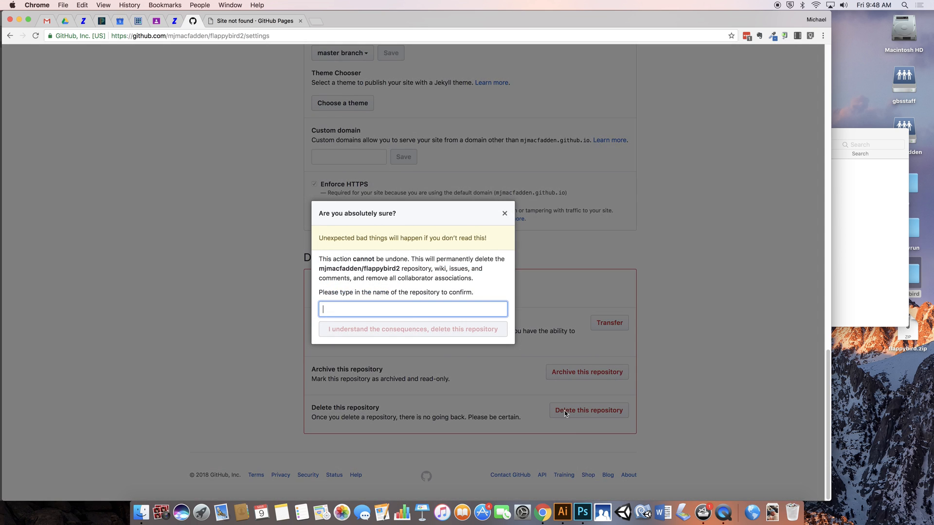
pyautogui.doubleClick(379, 268)
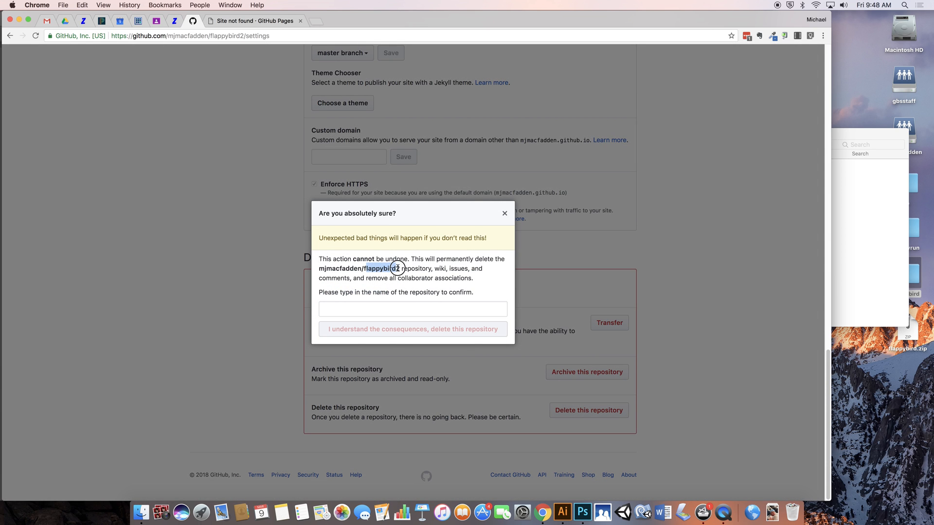
pyautogui.click(504, 213)
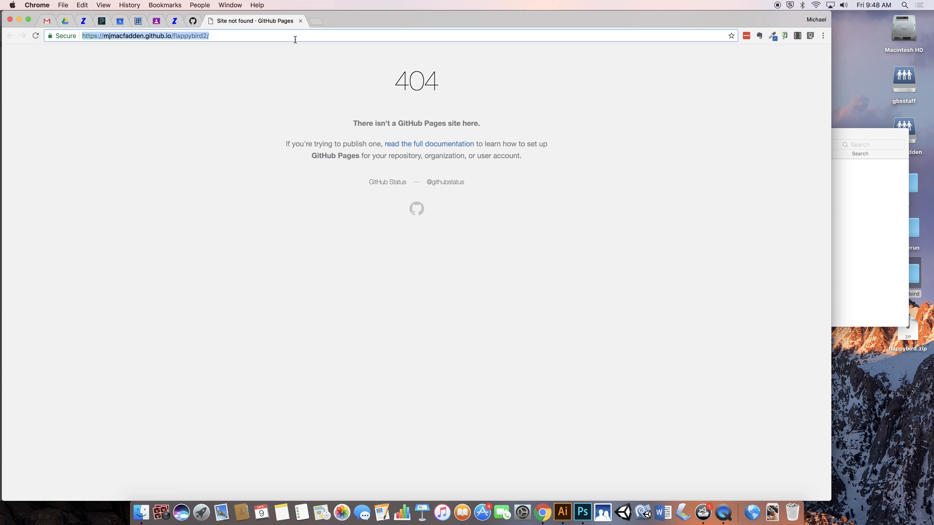
# Step: Append index.html to the flappybird2 site address and load that page
pyautogui.write('inde')
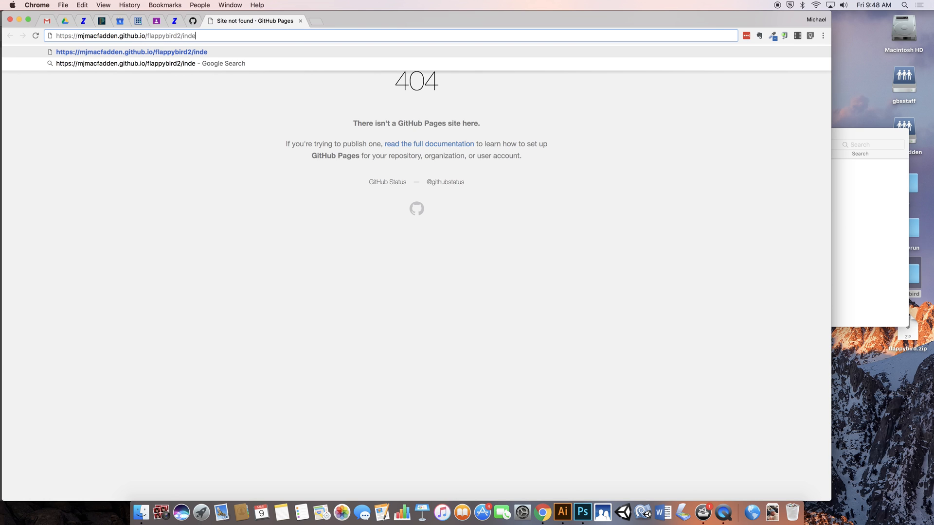
pyautogui.write('x.html')
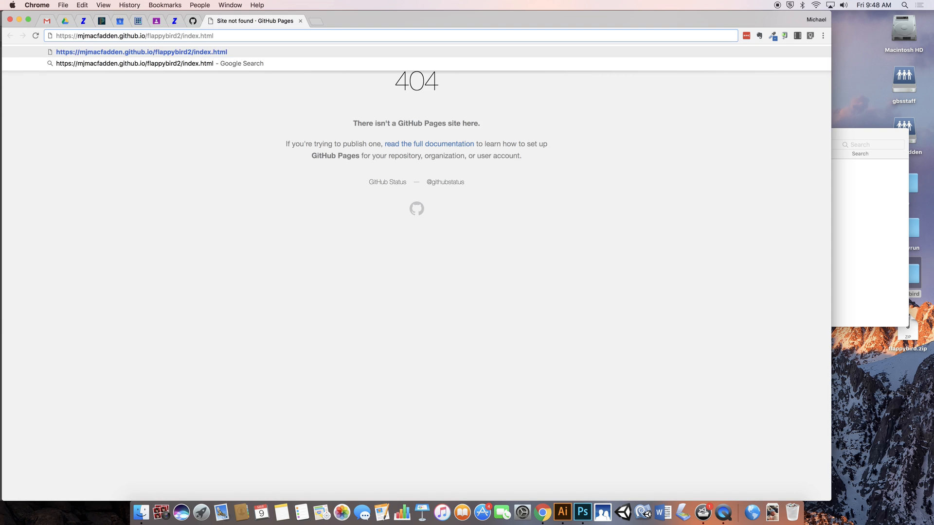
pyautogui.click(141, 52)
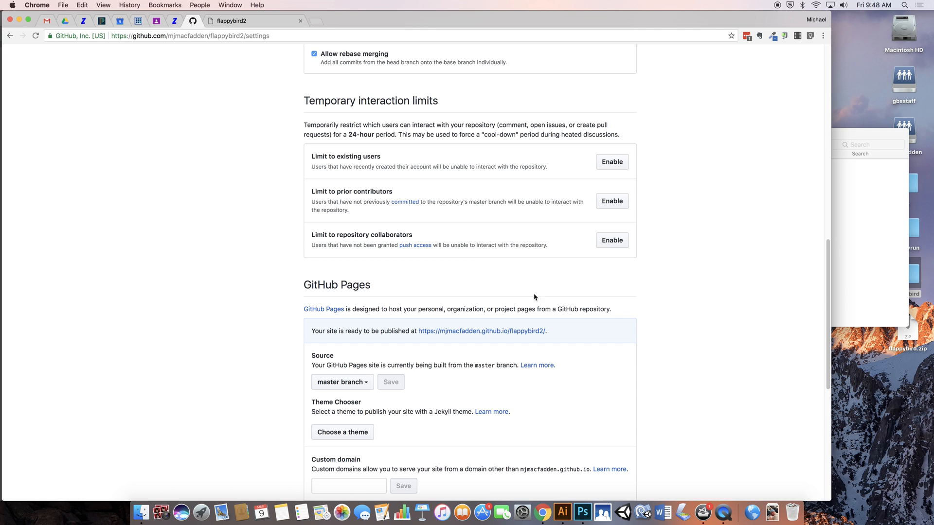
pyautogui.moveTo(368, 25)
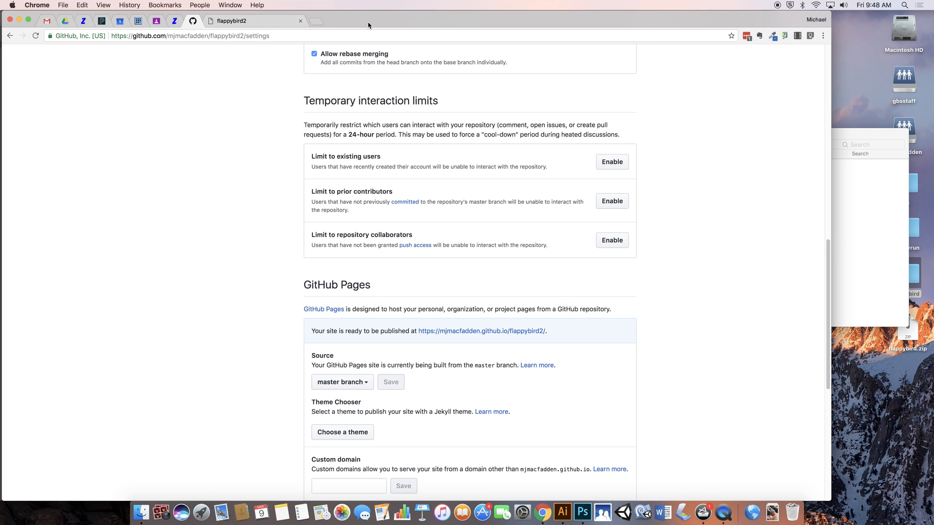